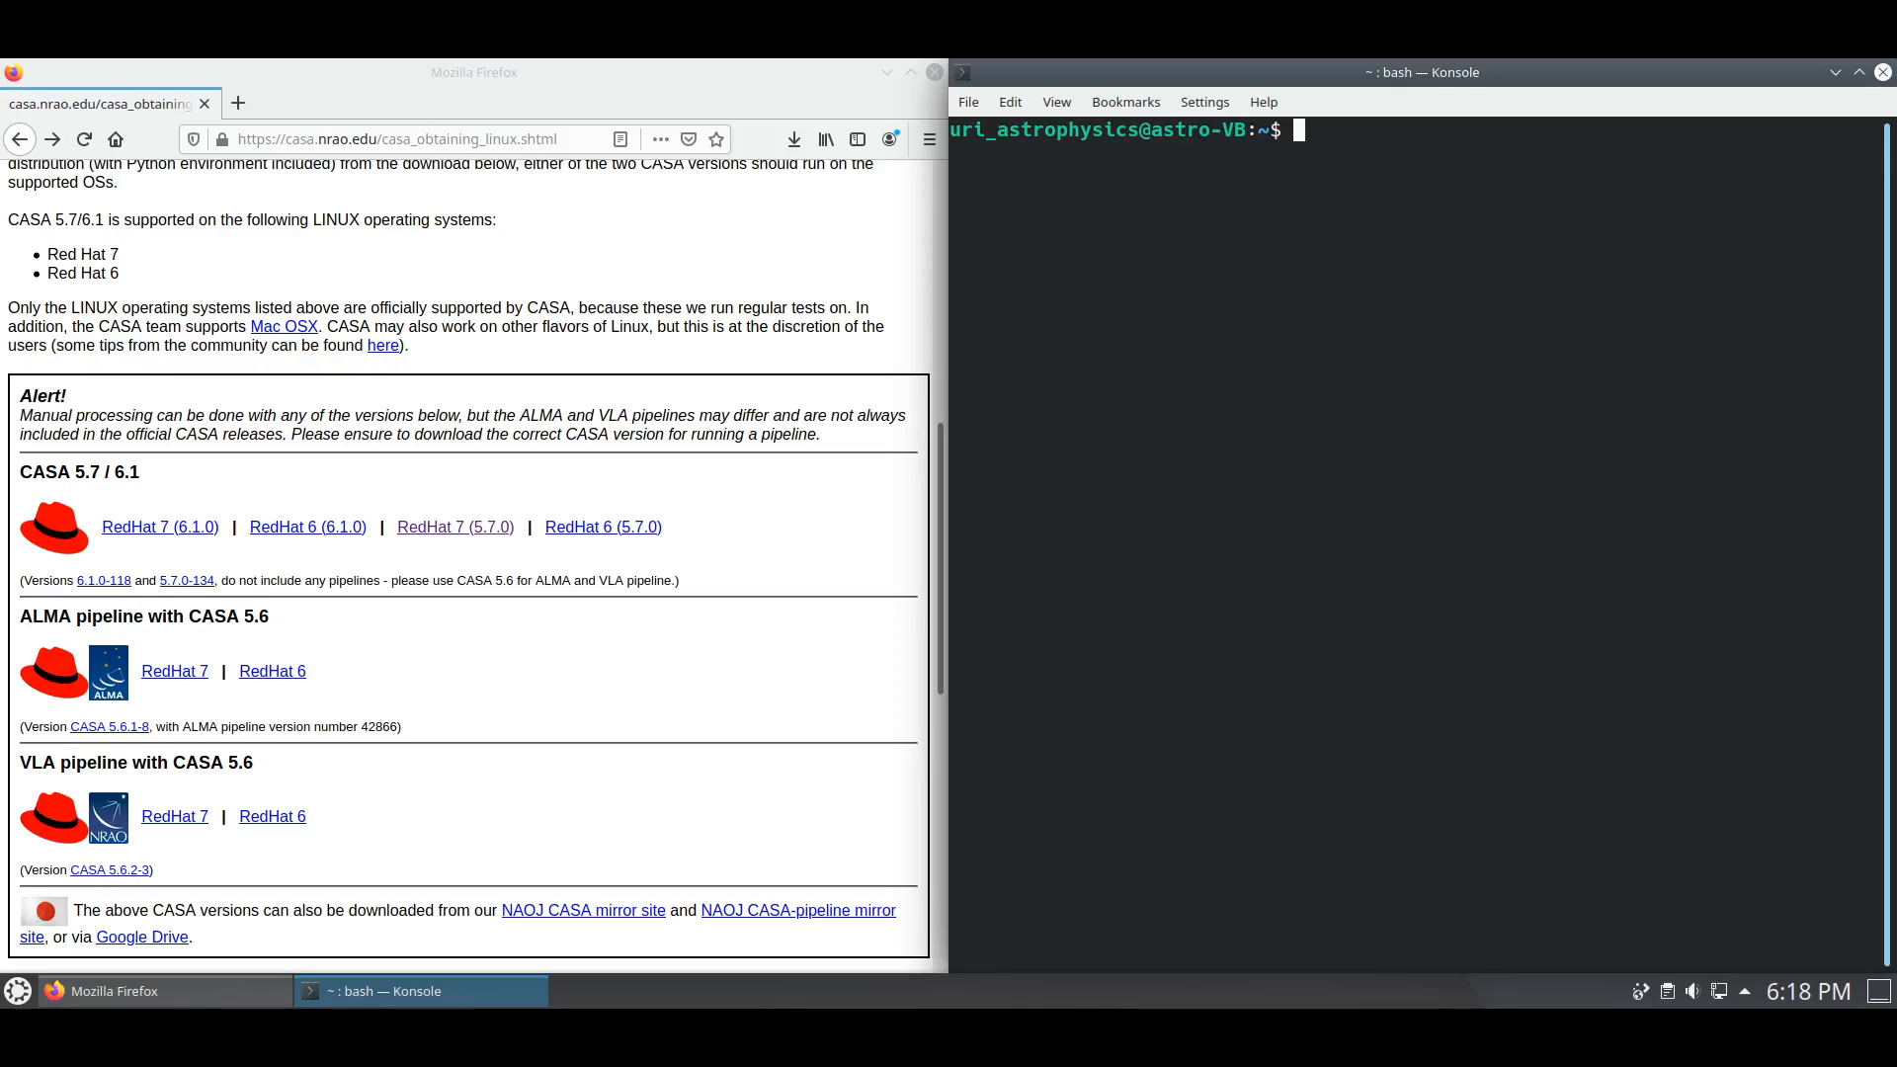
Make ~/CASA, move casa-release-5.7.0-134.el7.tar.gz from Downloads into it and cd there
{"action": "type", "text": "mkdir ~"}
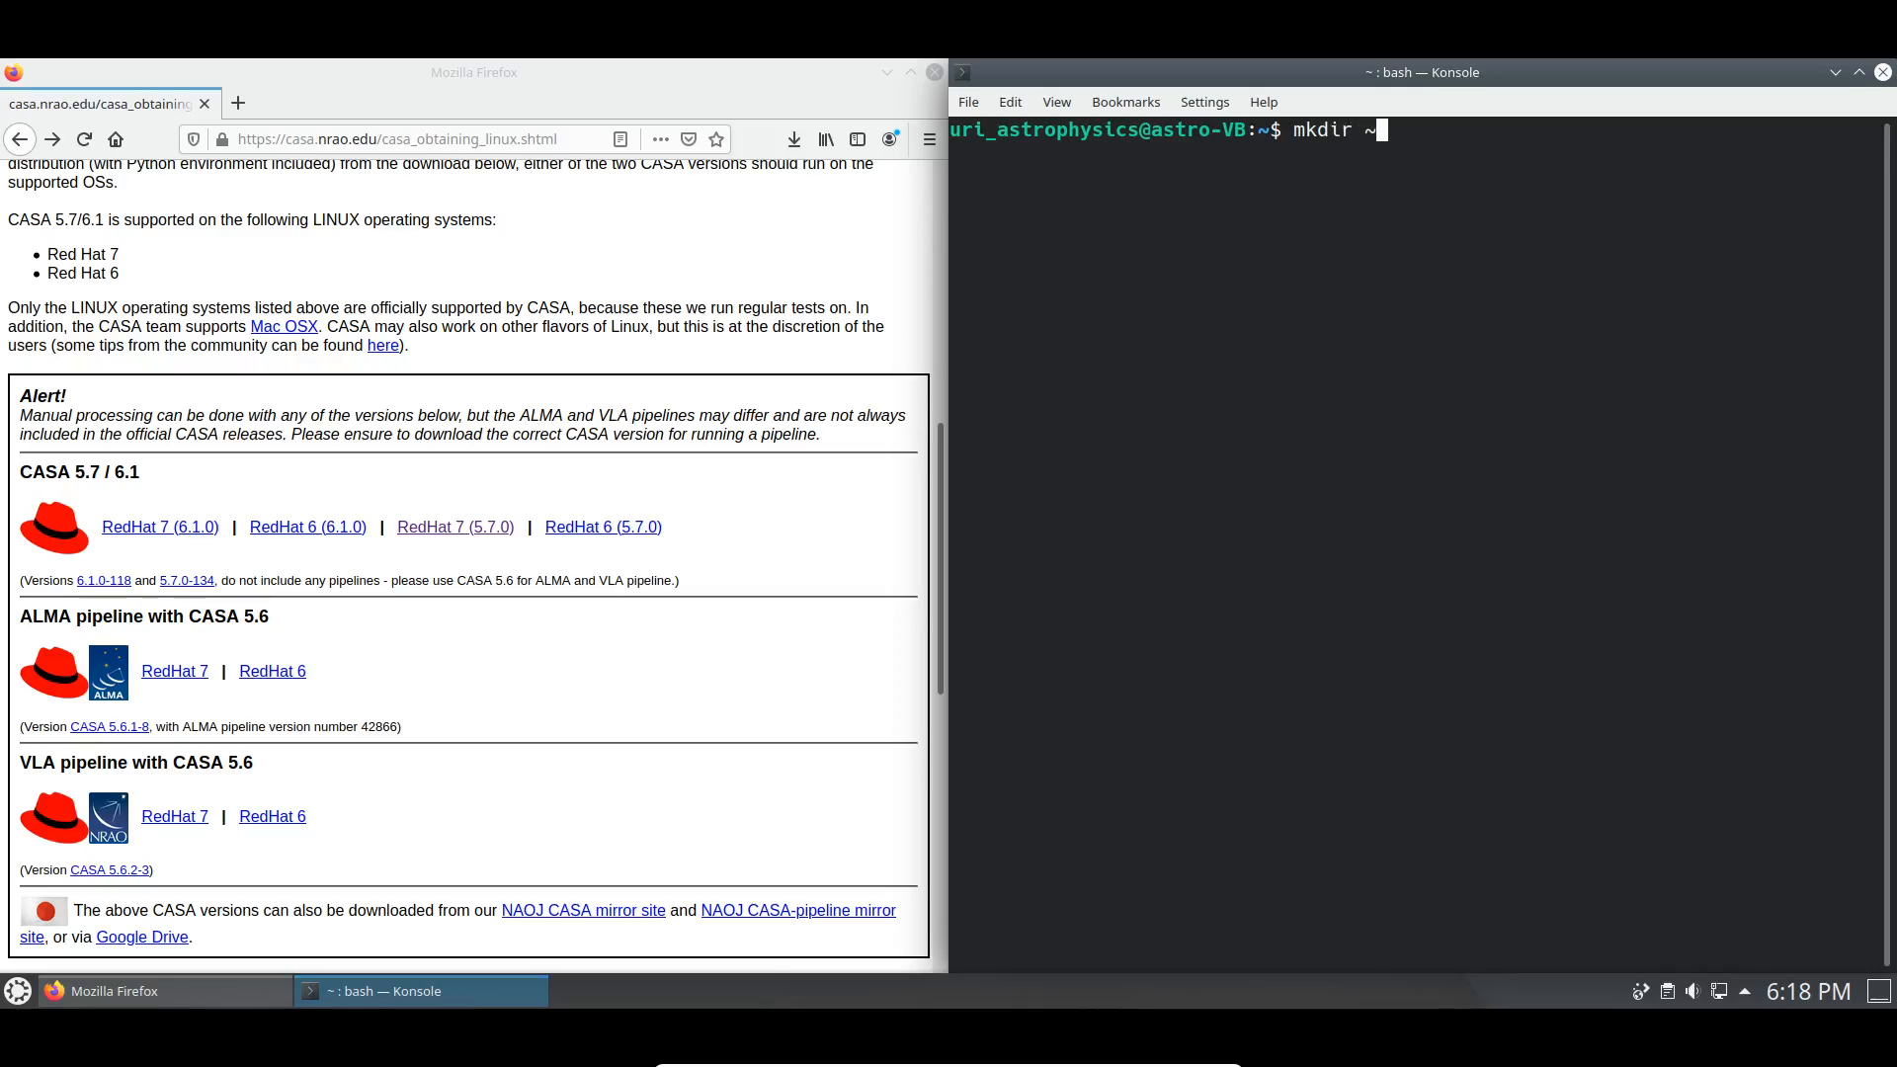
{"action": "type", "text": "?C"}
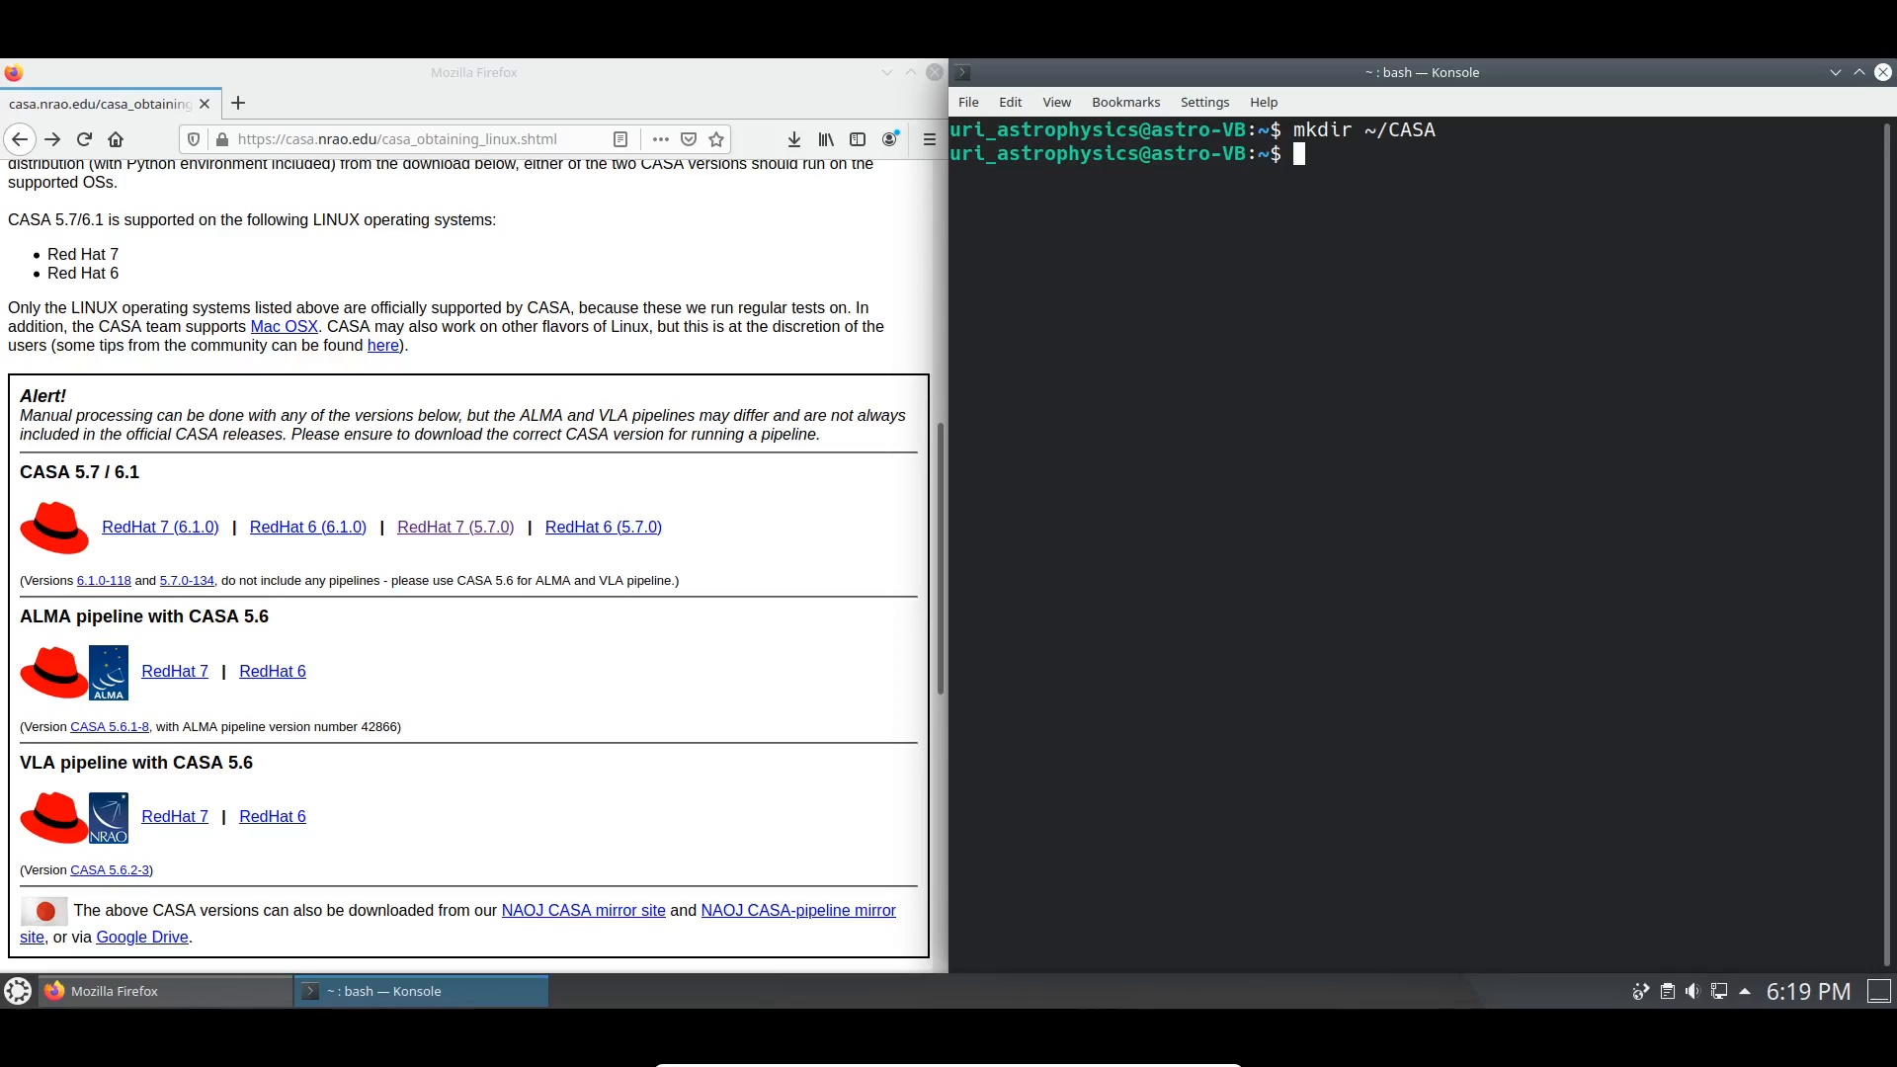
{"action": "type", "text": "mv ~/Do"}
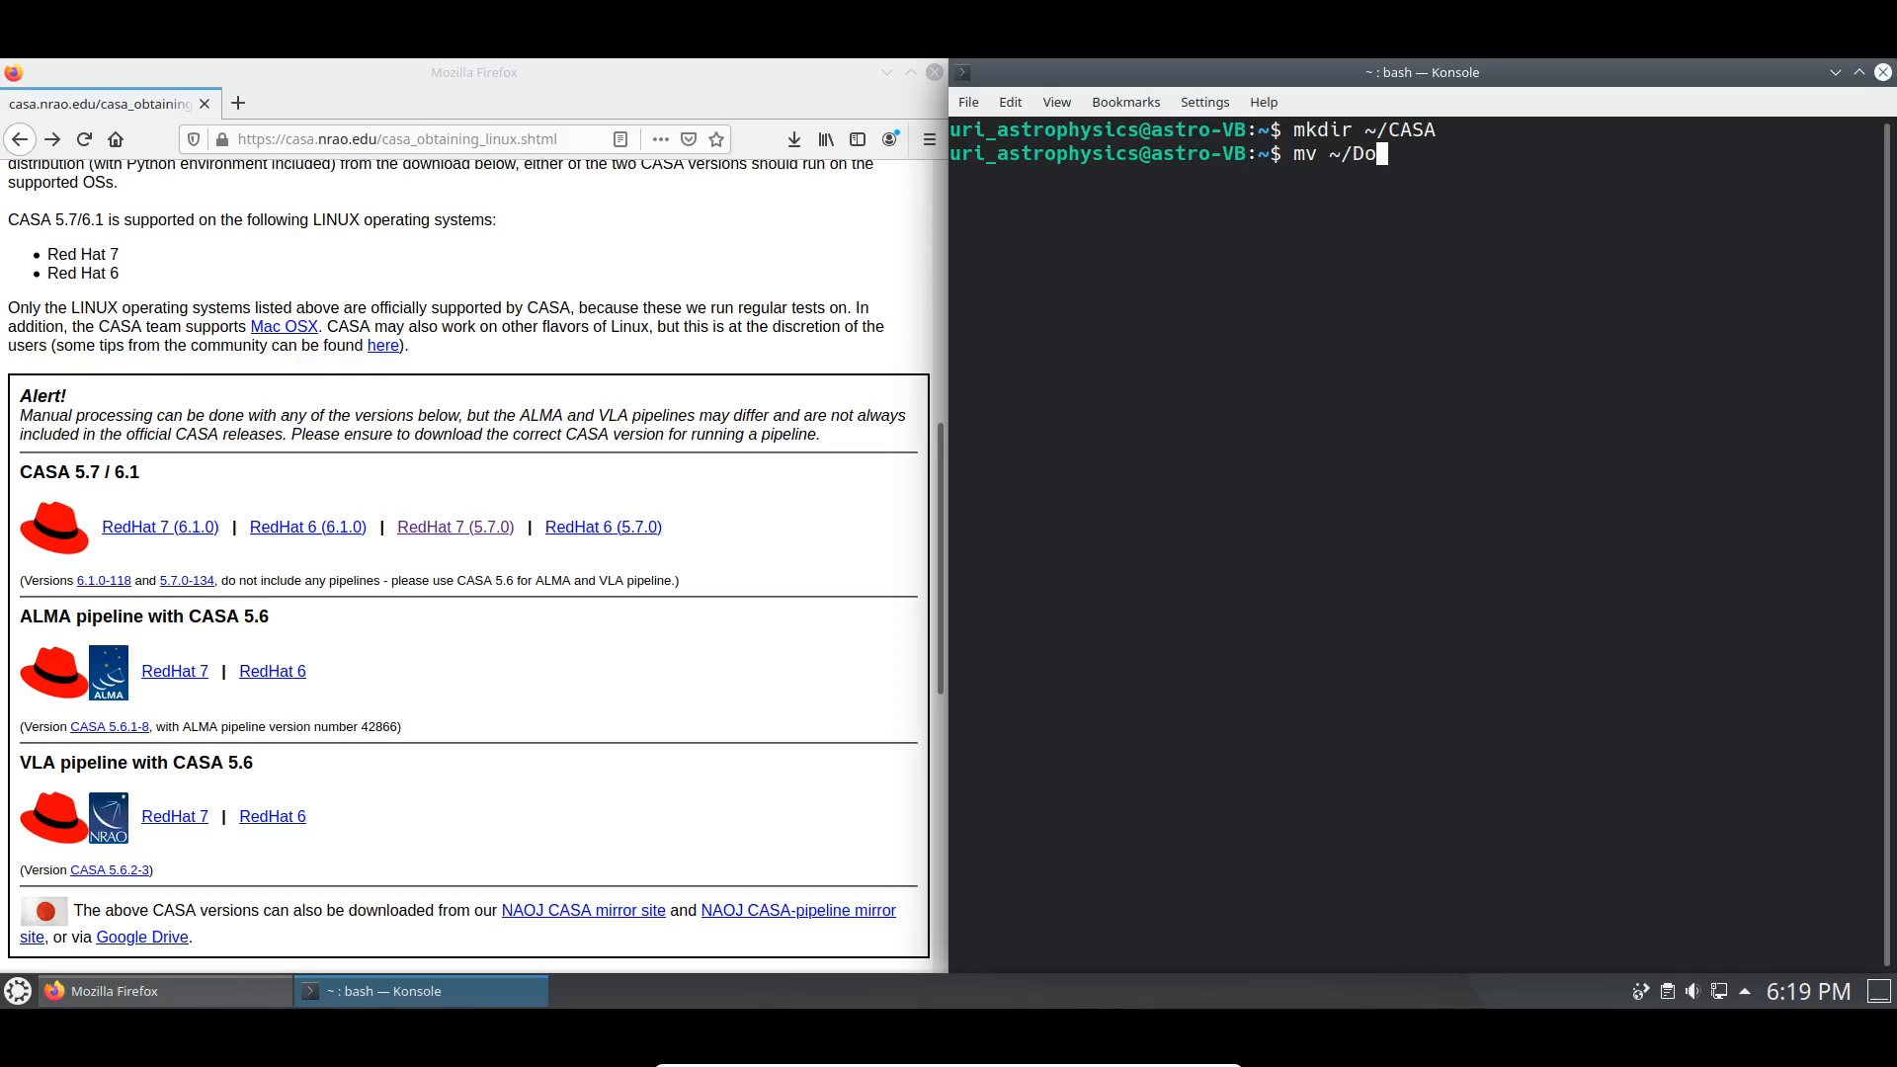
{"action": "type", "text": "wnloads/casa-release-5.7.0-134.el7.tar.gz"}
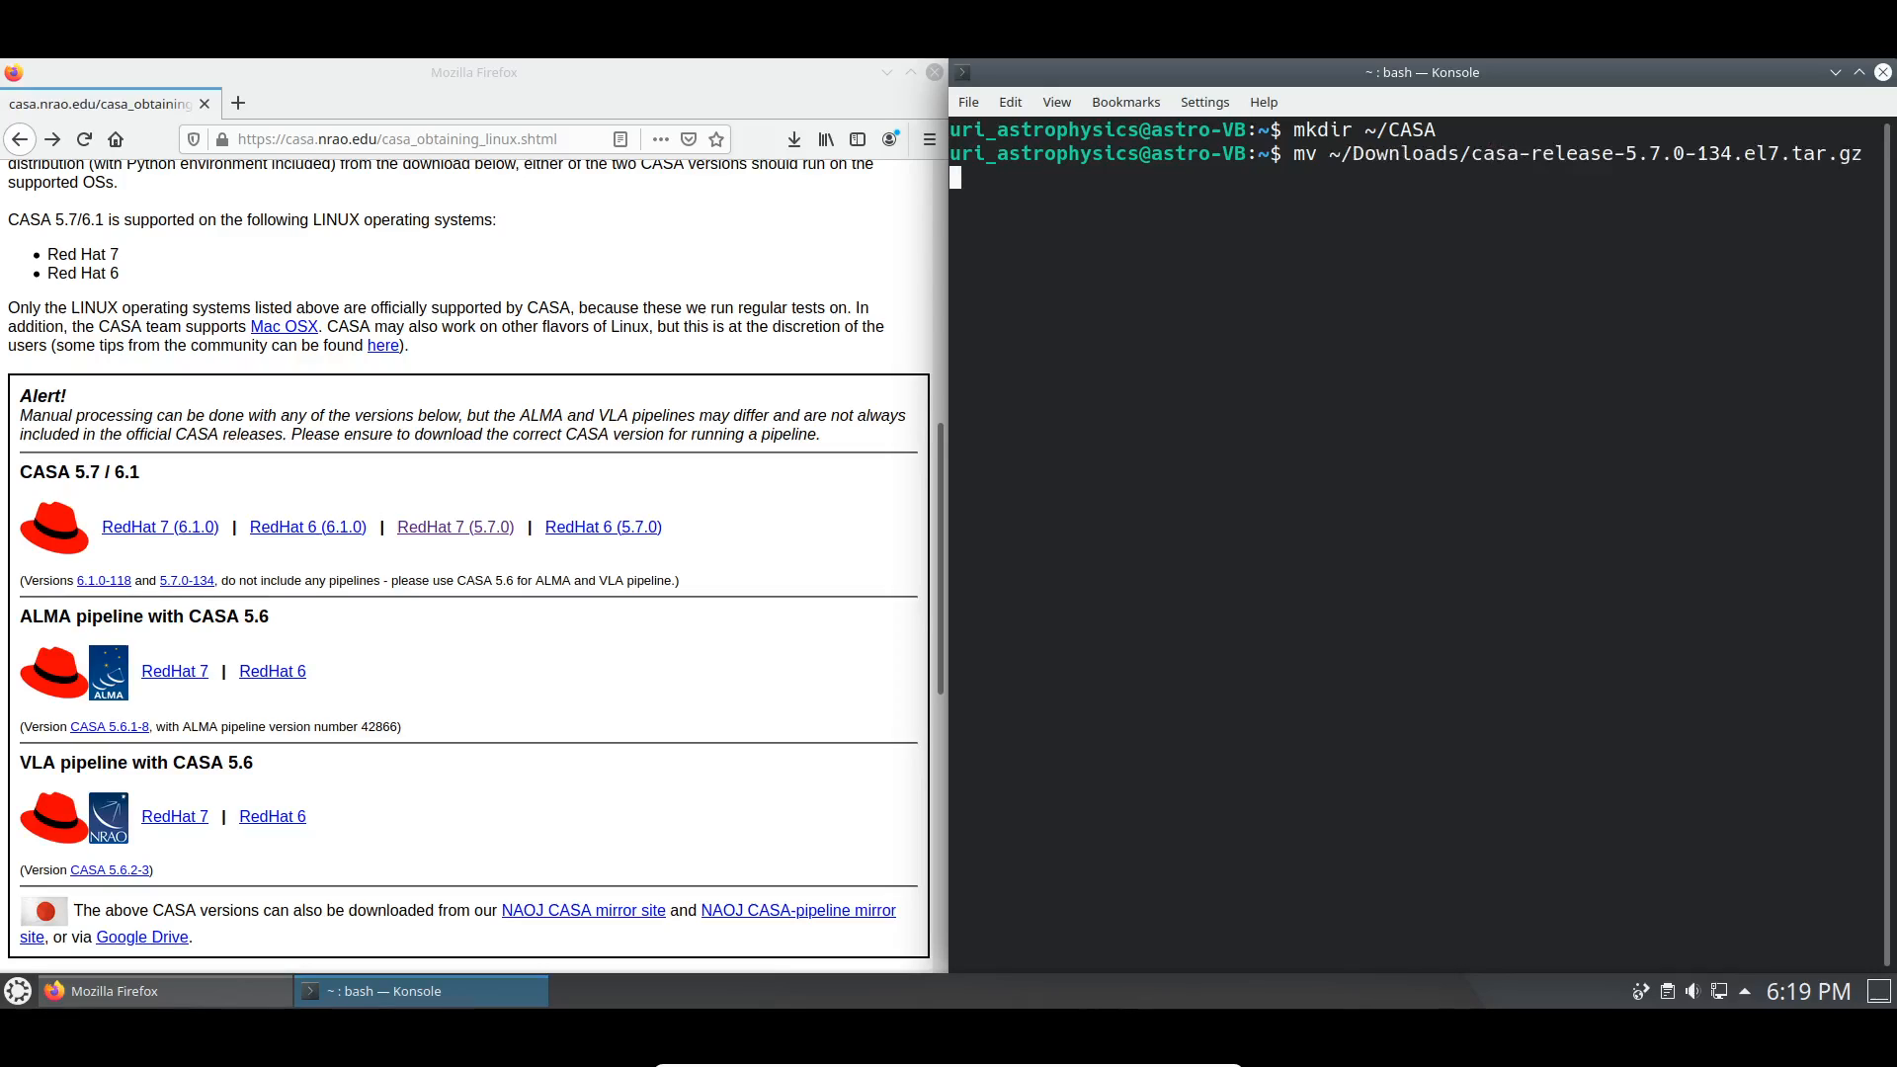
{"action": "key", "text": "Return"}
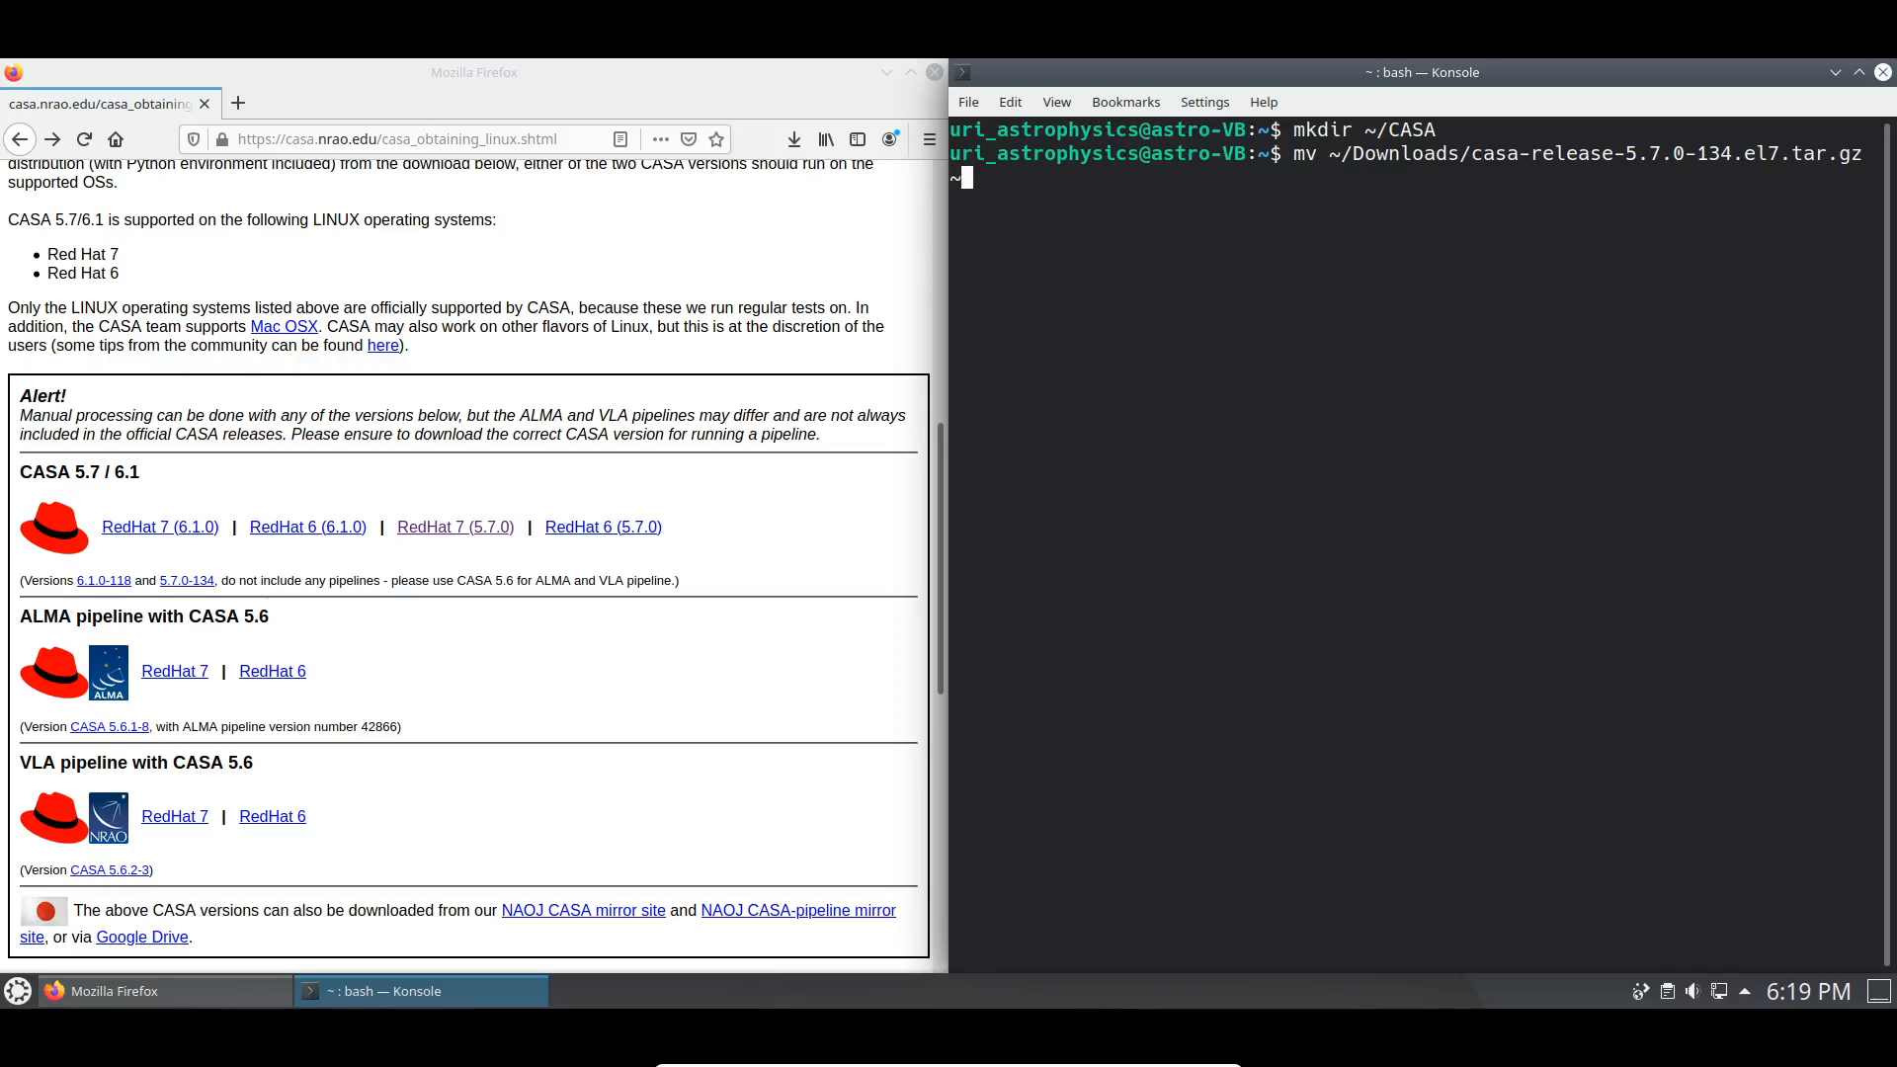
{"action": "type", "text": "/CASA"}
{"action": "type", "text": "cd CASA/"}
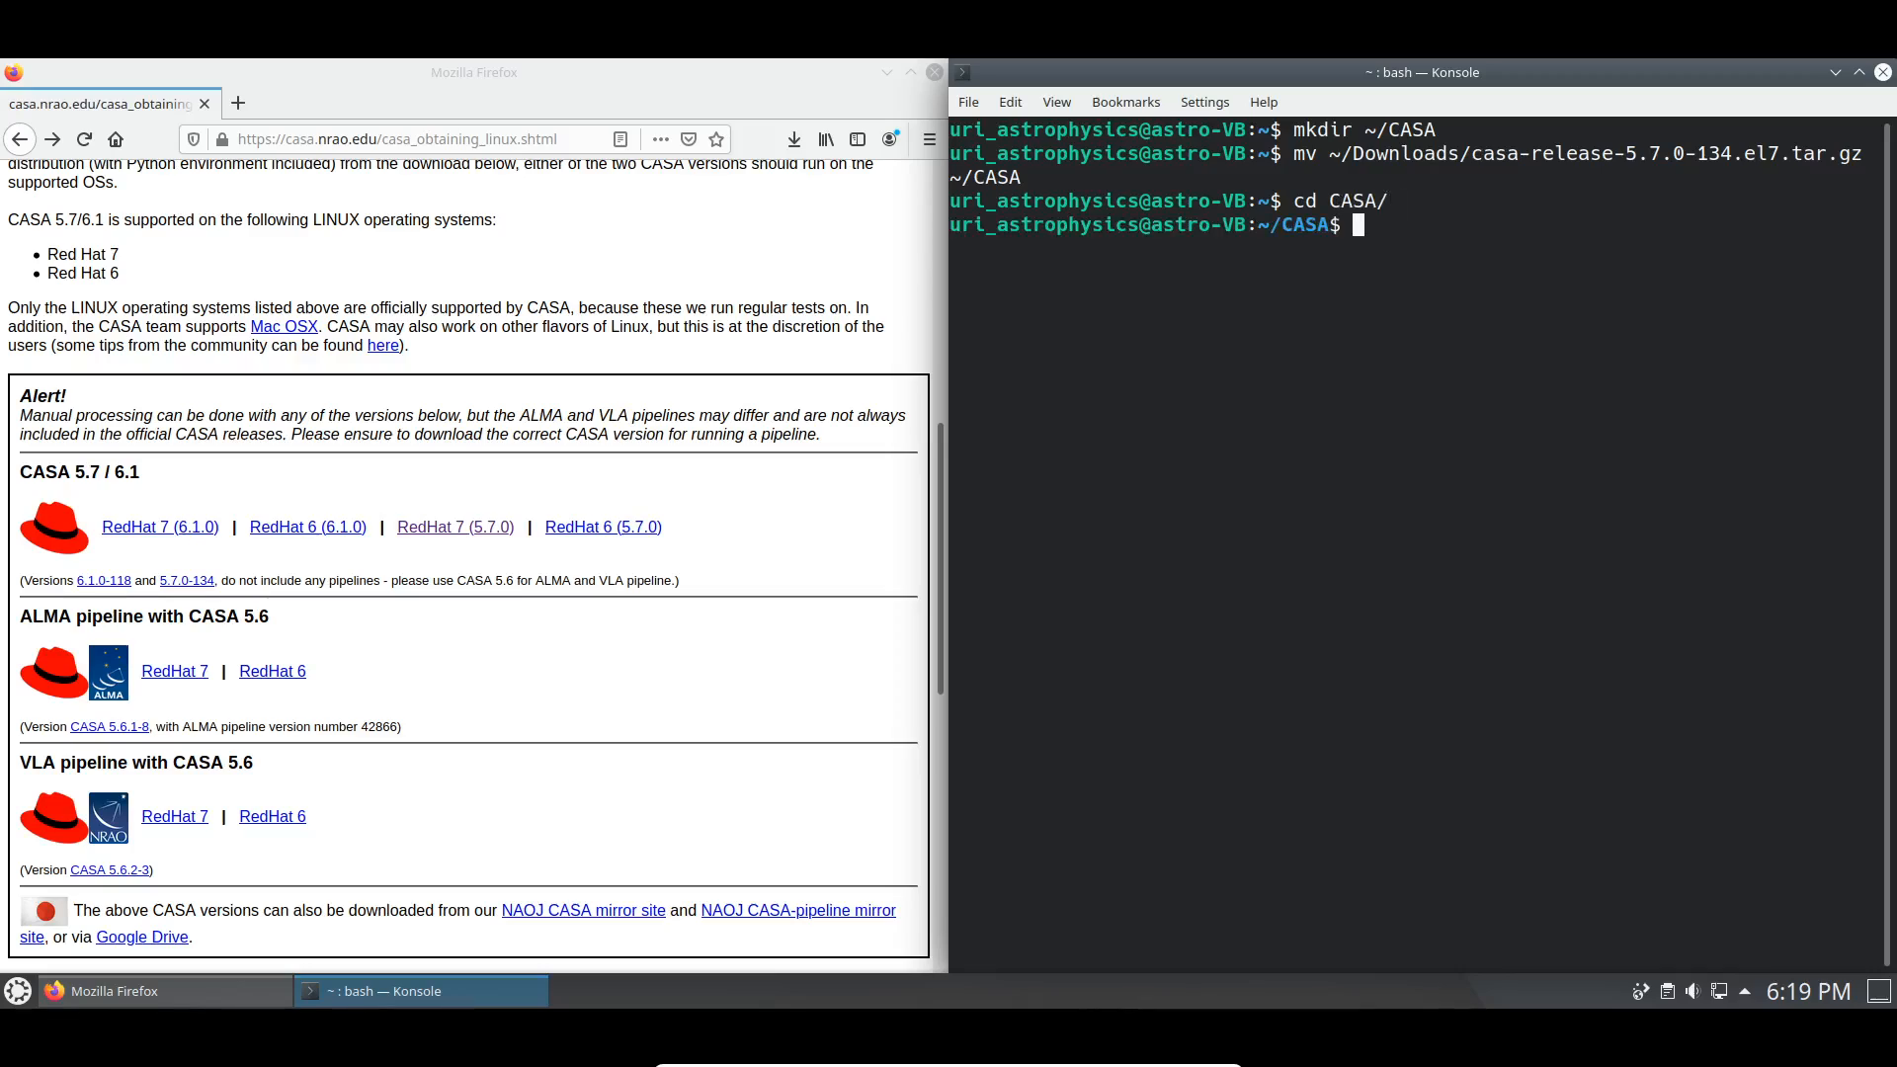
Extract the archive with tar -xvzf, cd into casa-release-5.7.0-134.el7/bin and copy its pwd path
{"action": "type", "text": "tar -"}
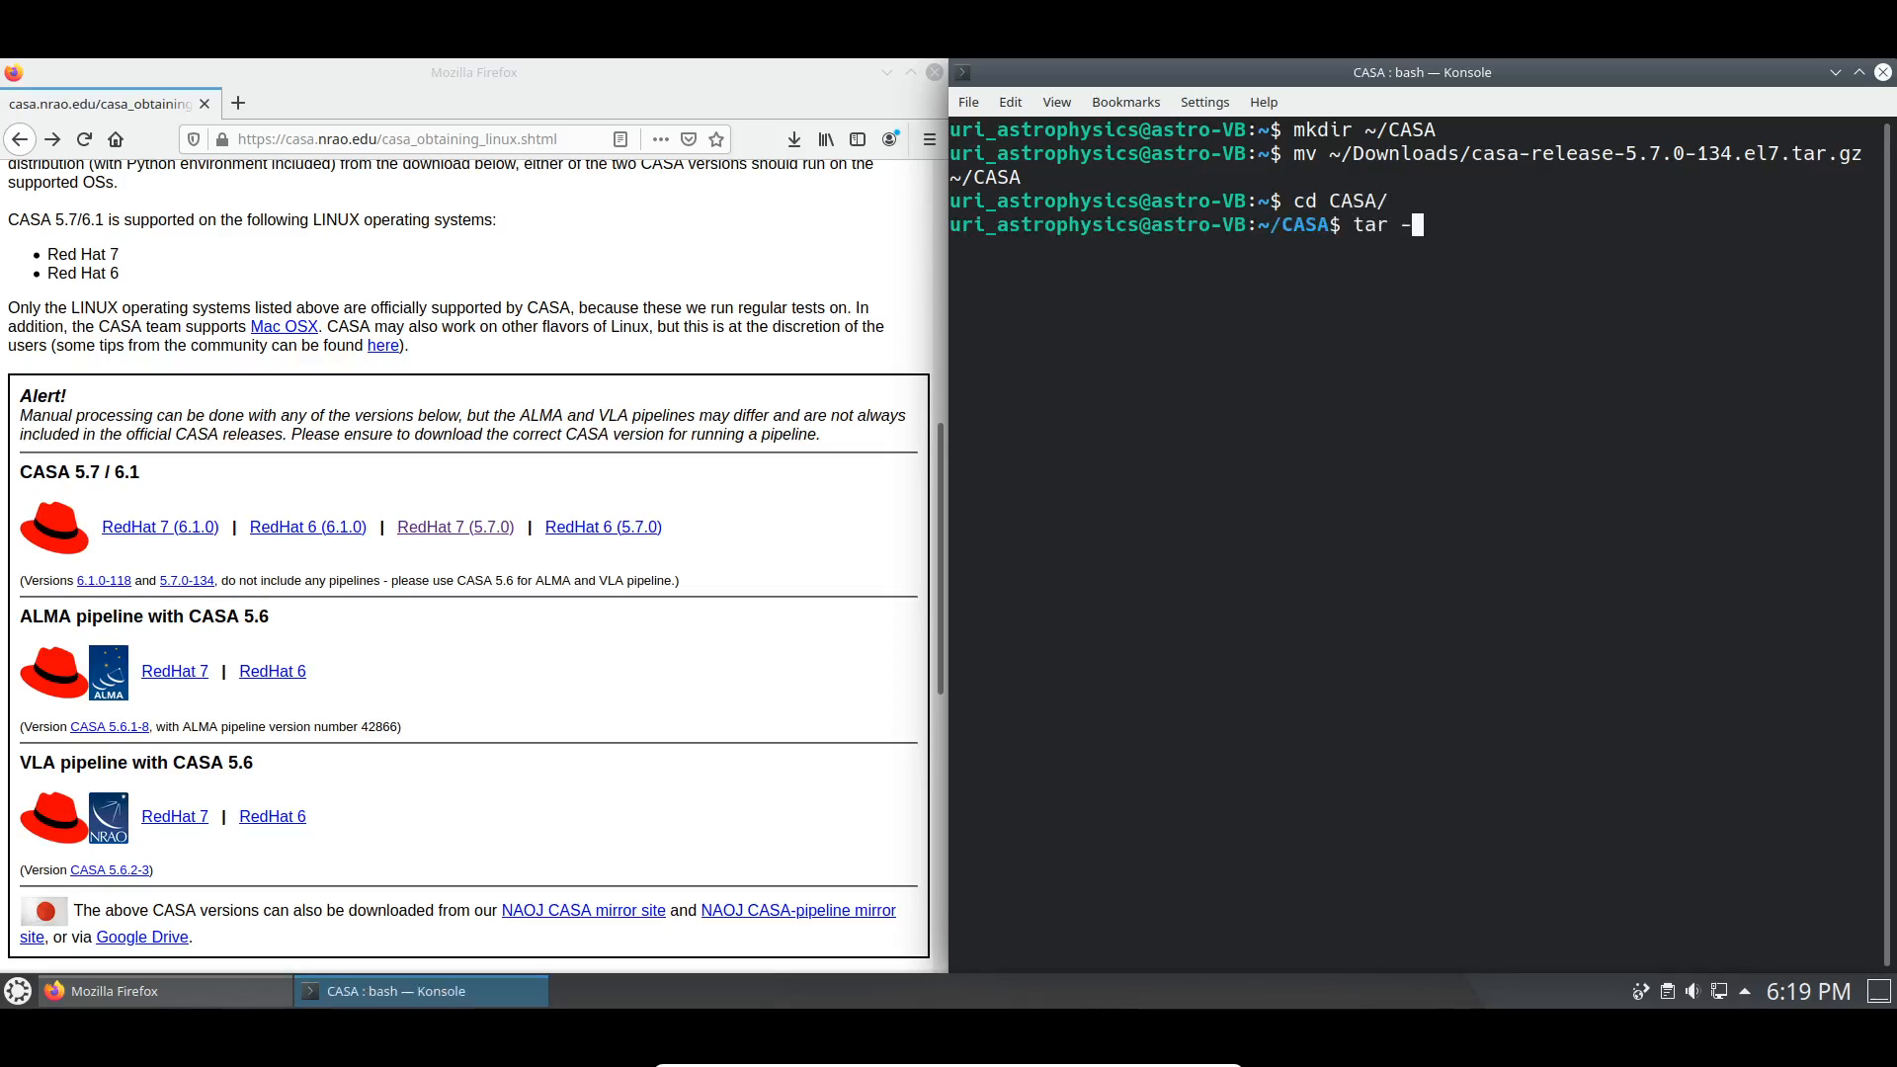
{"action": "type", "text": "xvzf  cas"}
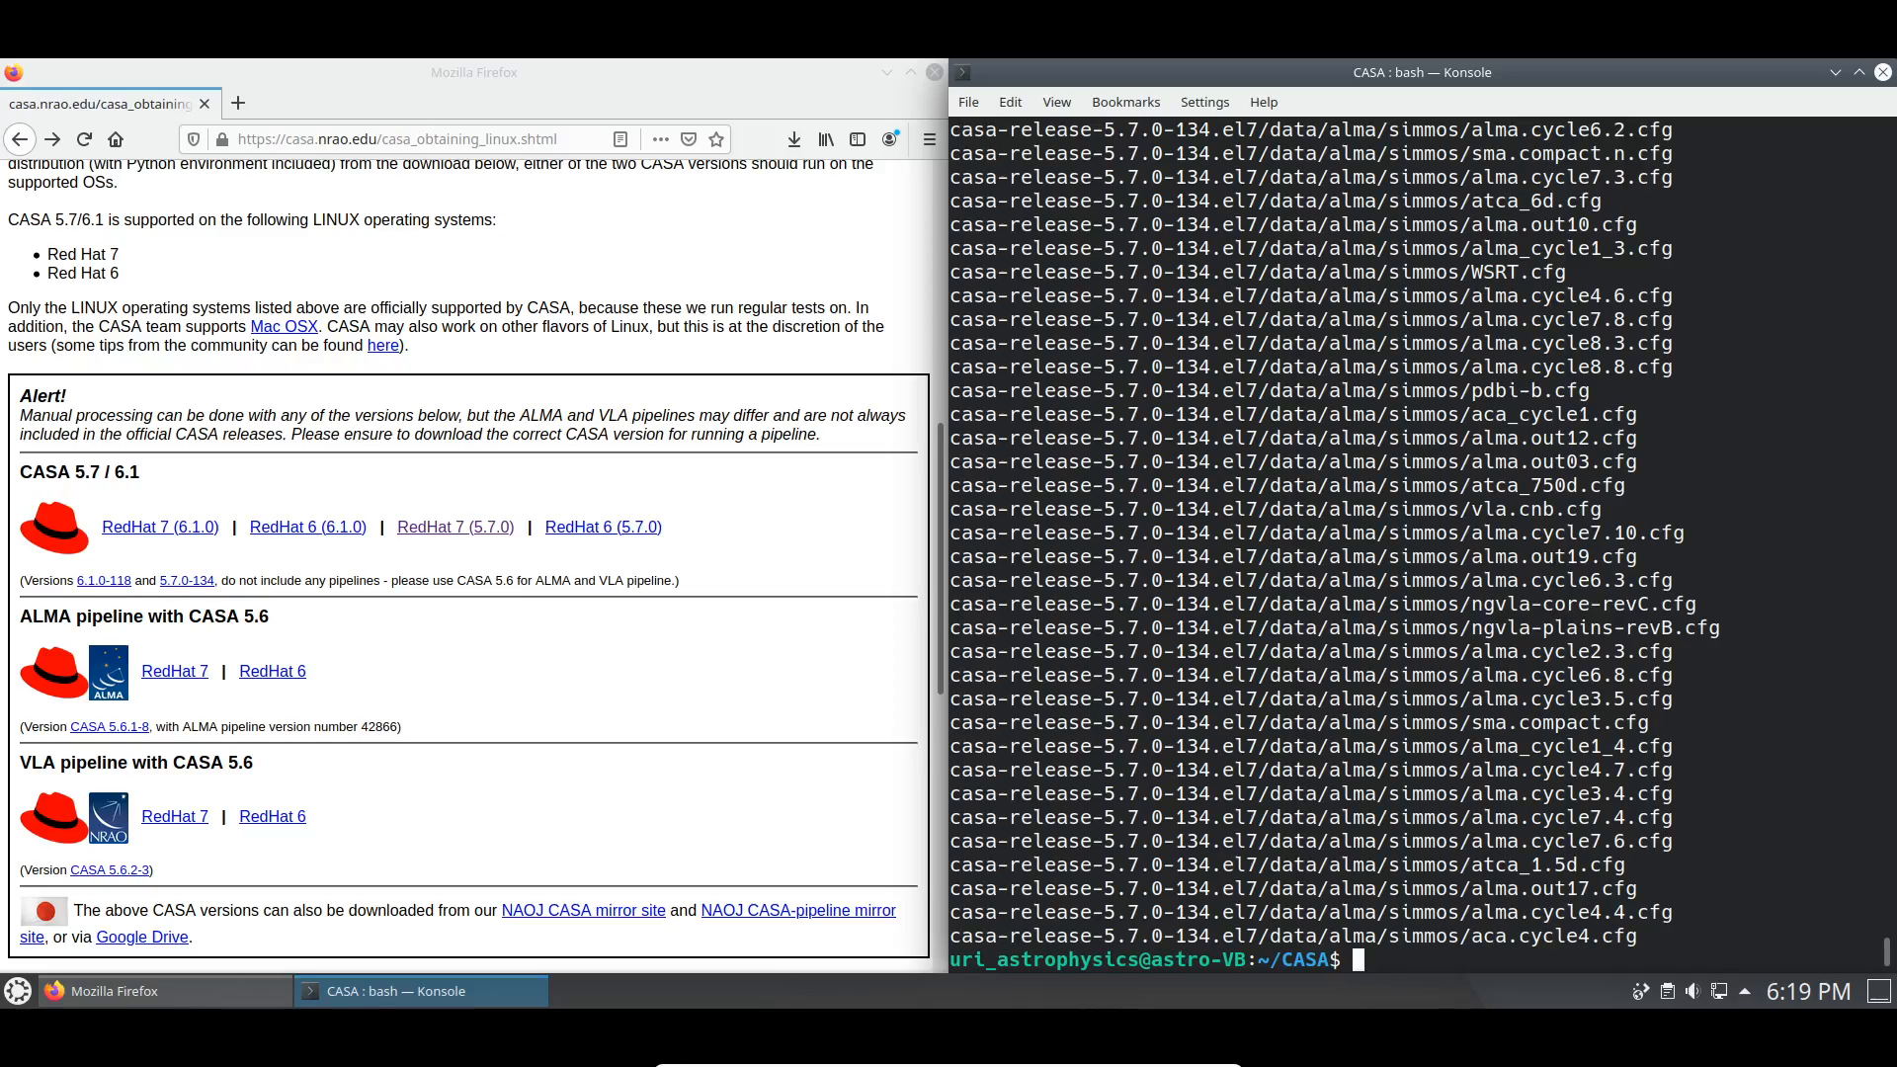
{"action": "type", "text": "cd casa-release-5.7.0-134.el7/"}
{"action": "type", "text": "ls"}
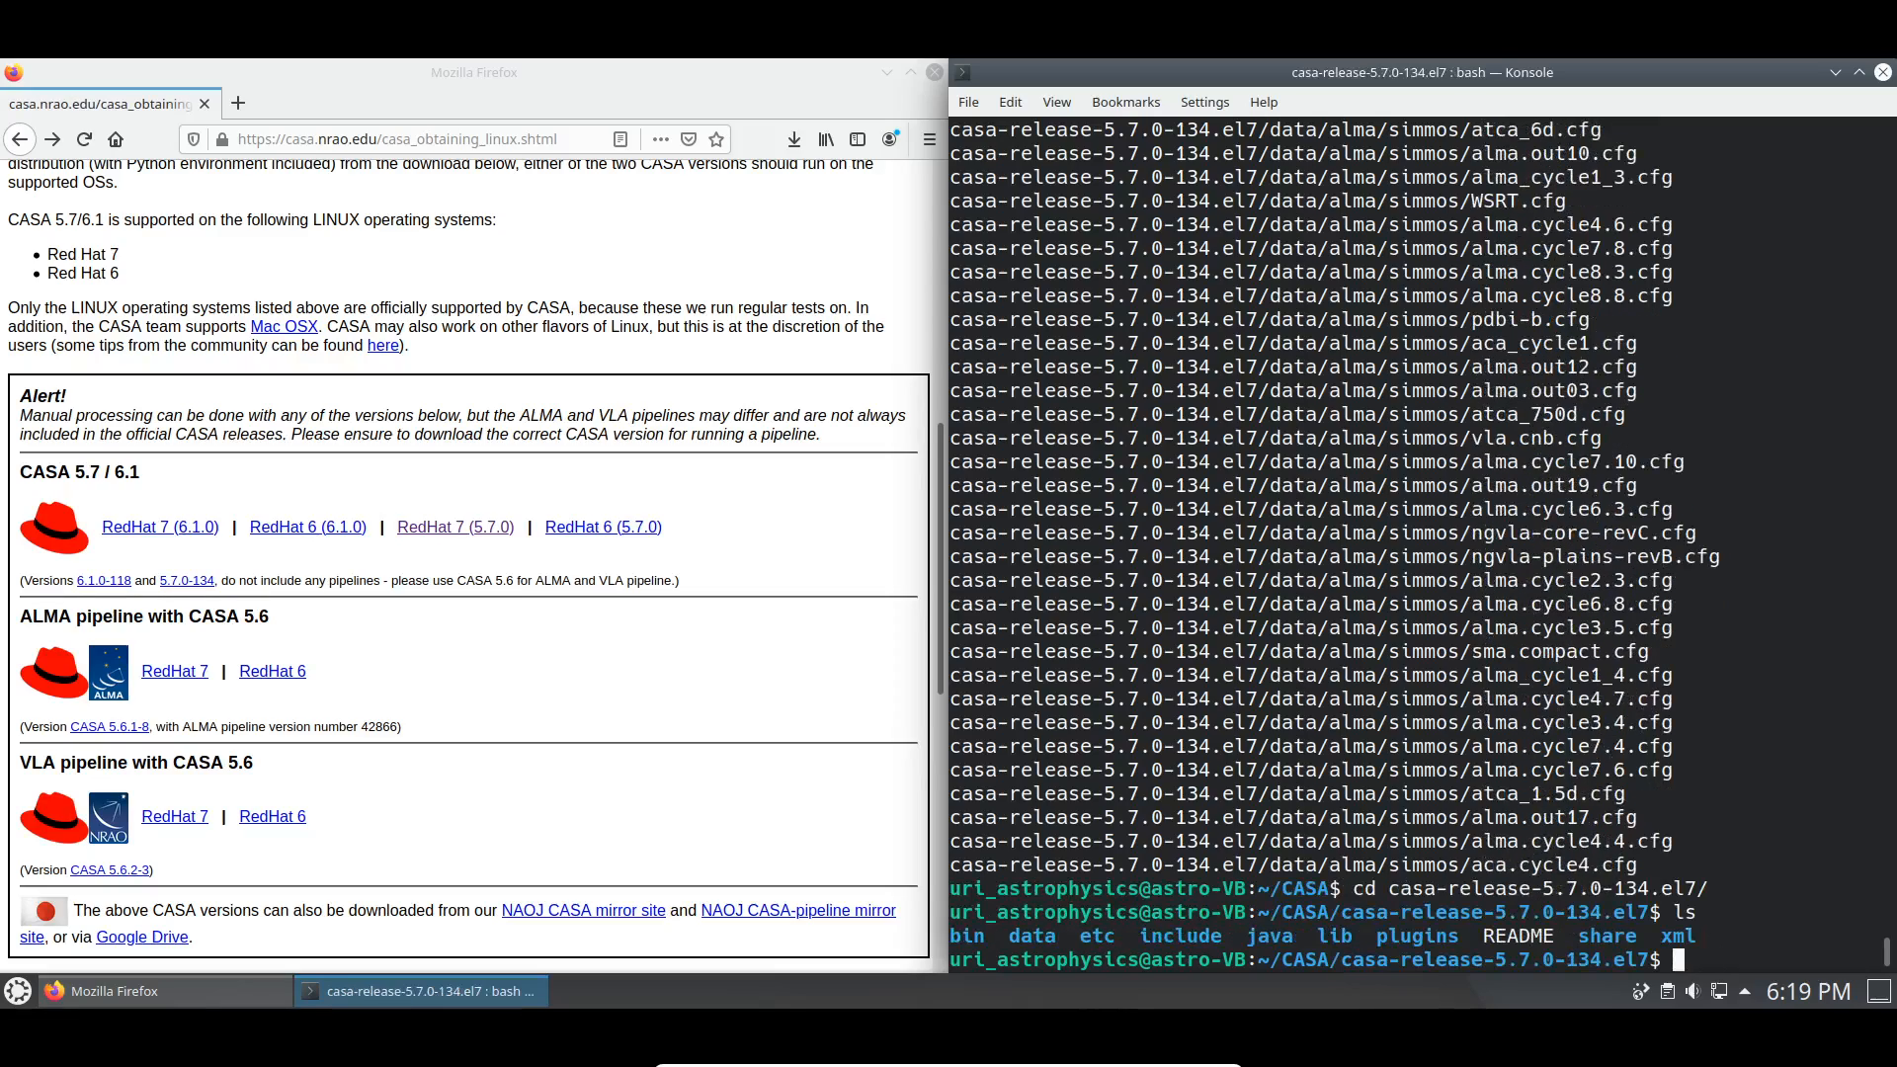
{"action": "type", "text": "cd bin/"}
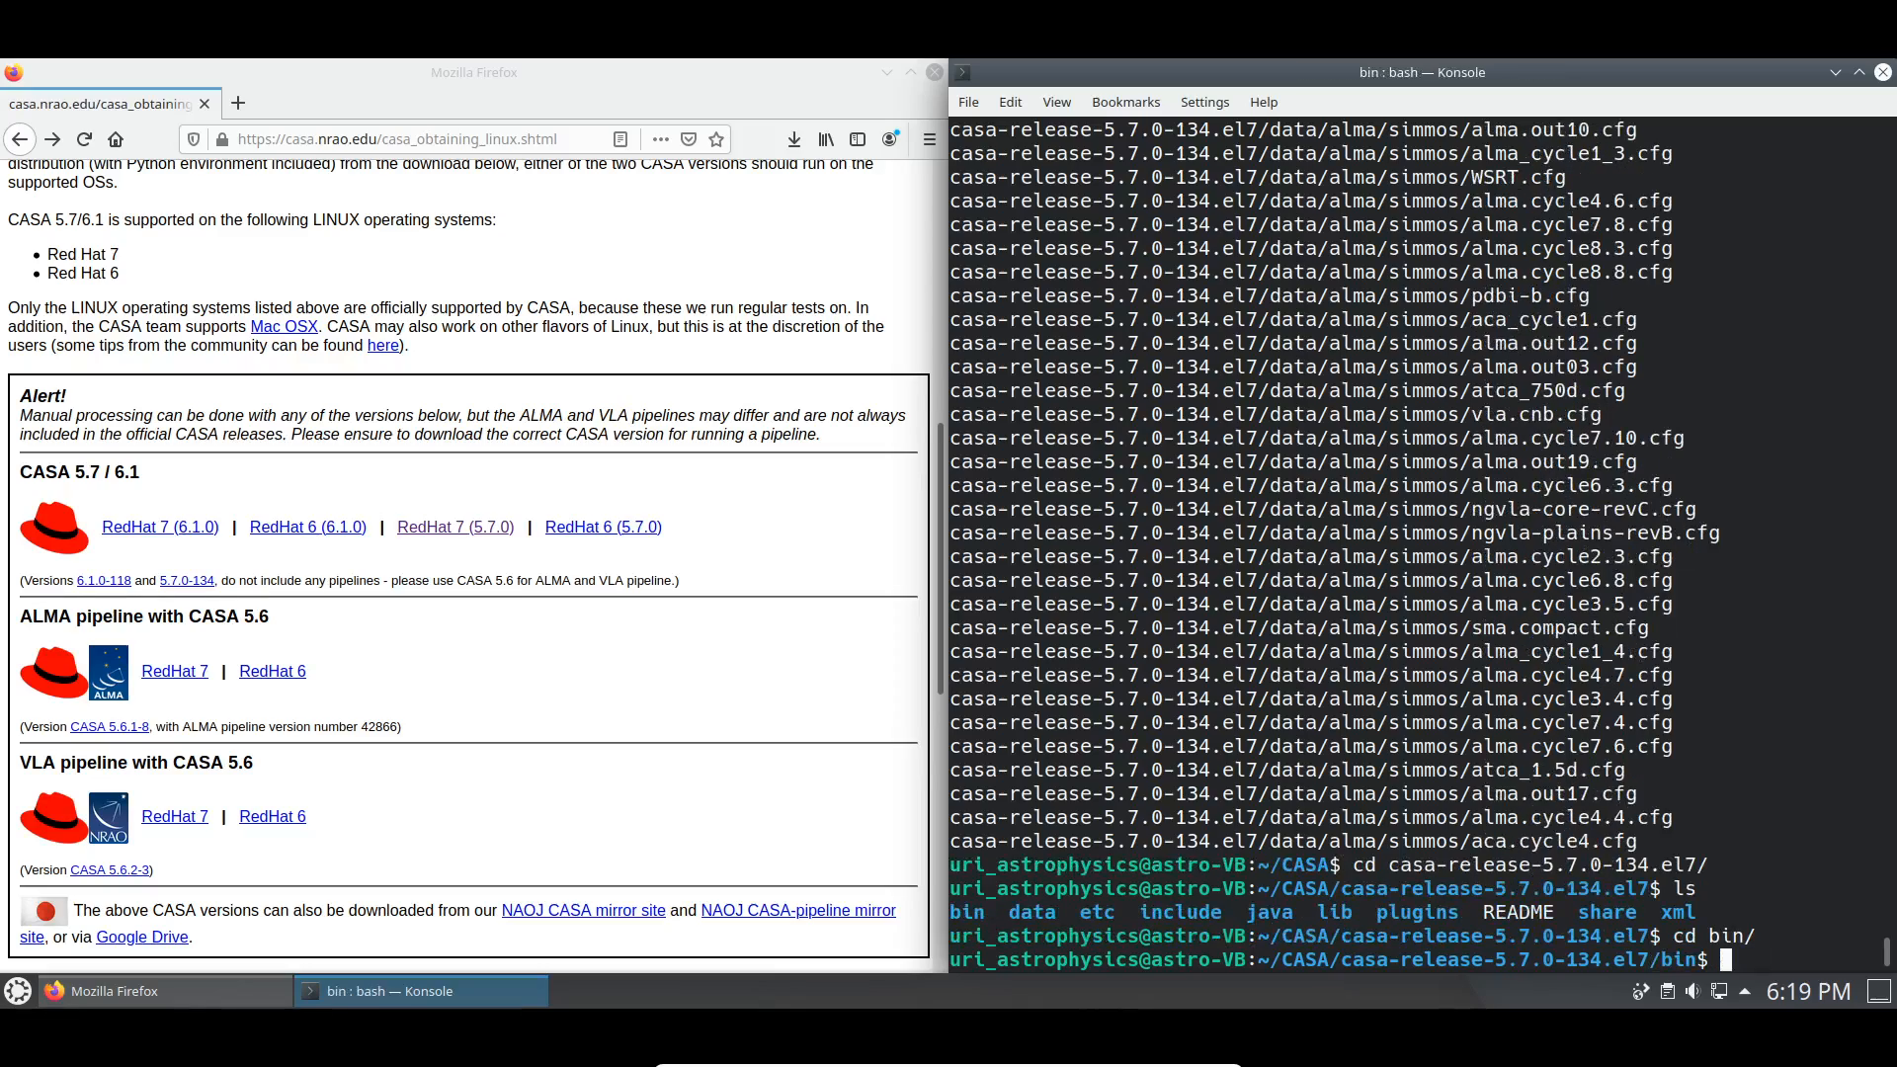
{"action": "type", "text": "pwd"}
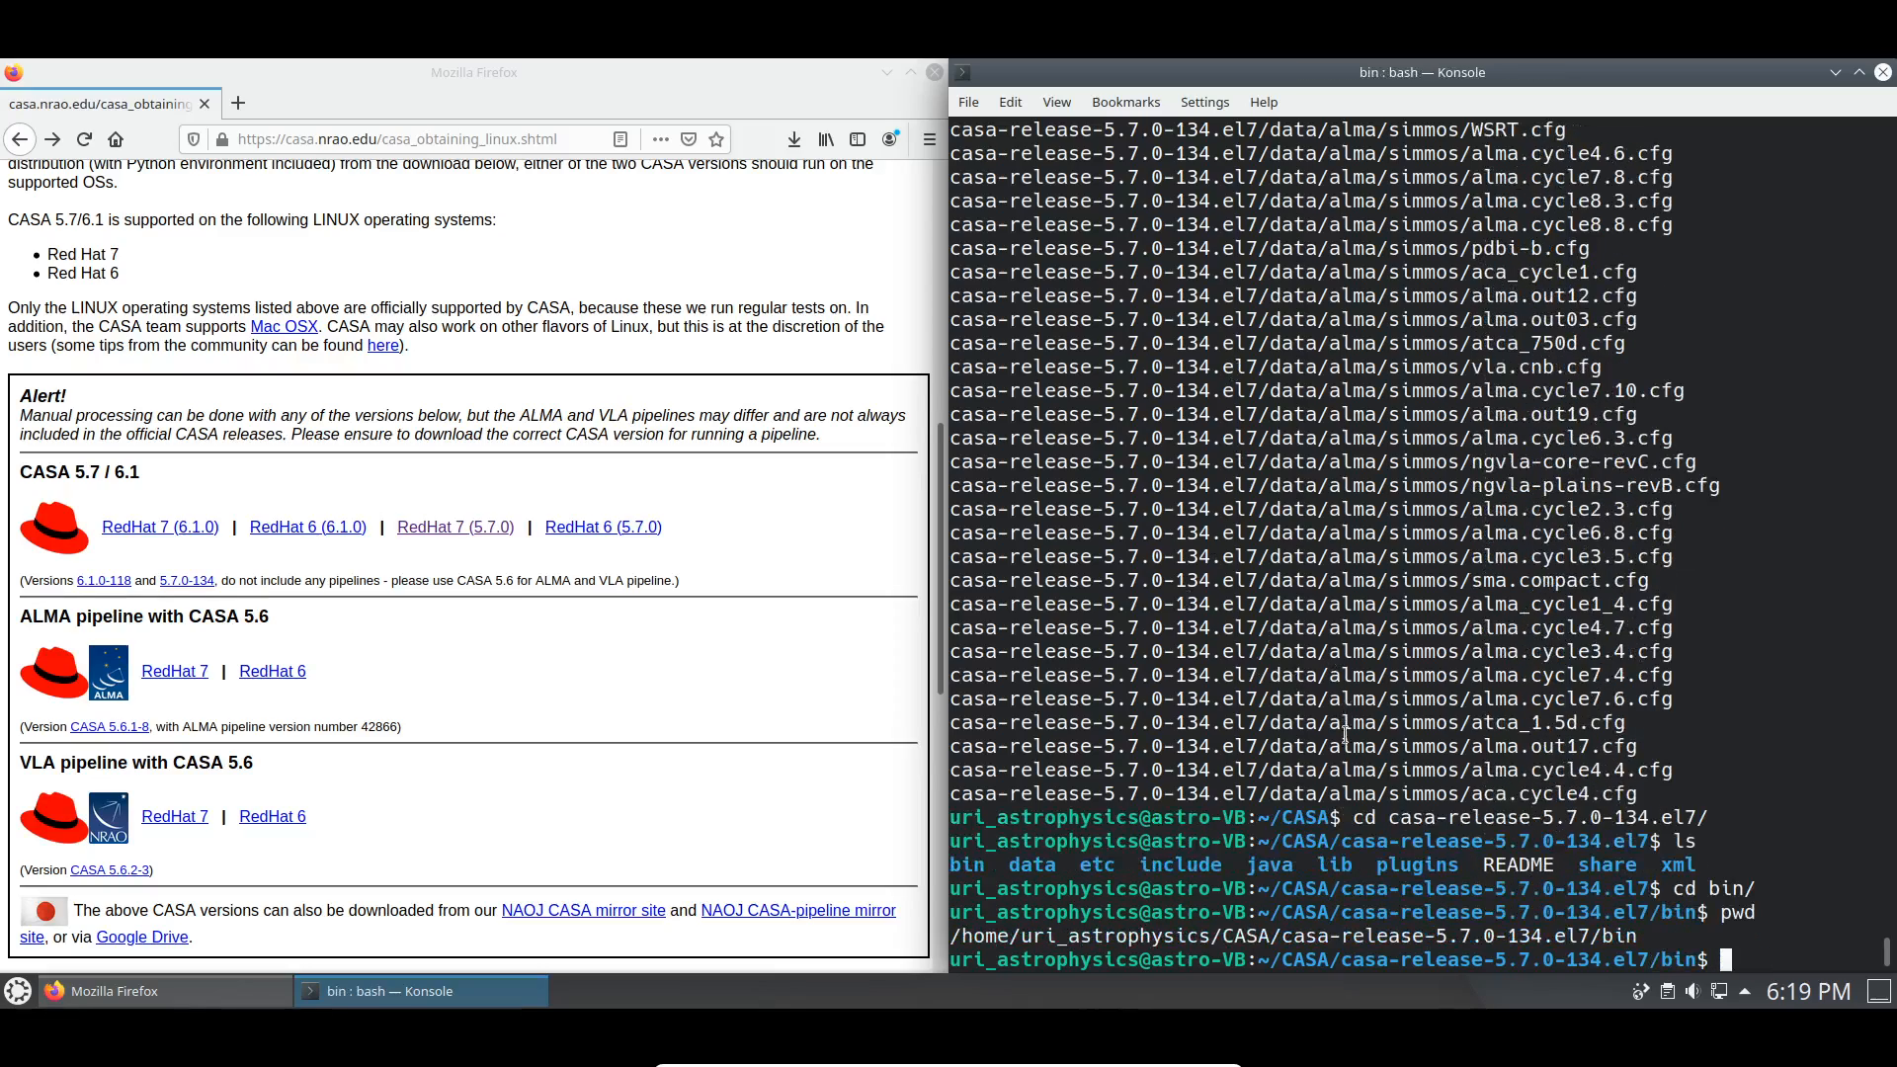
{"action": "right_click", "coordinate": [1435, 640]}
{"action": "type", "text": "cd"}
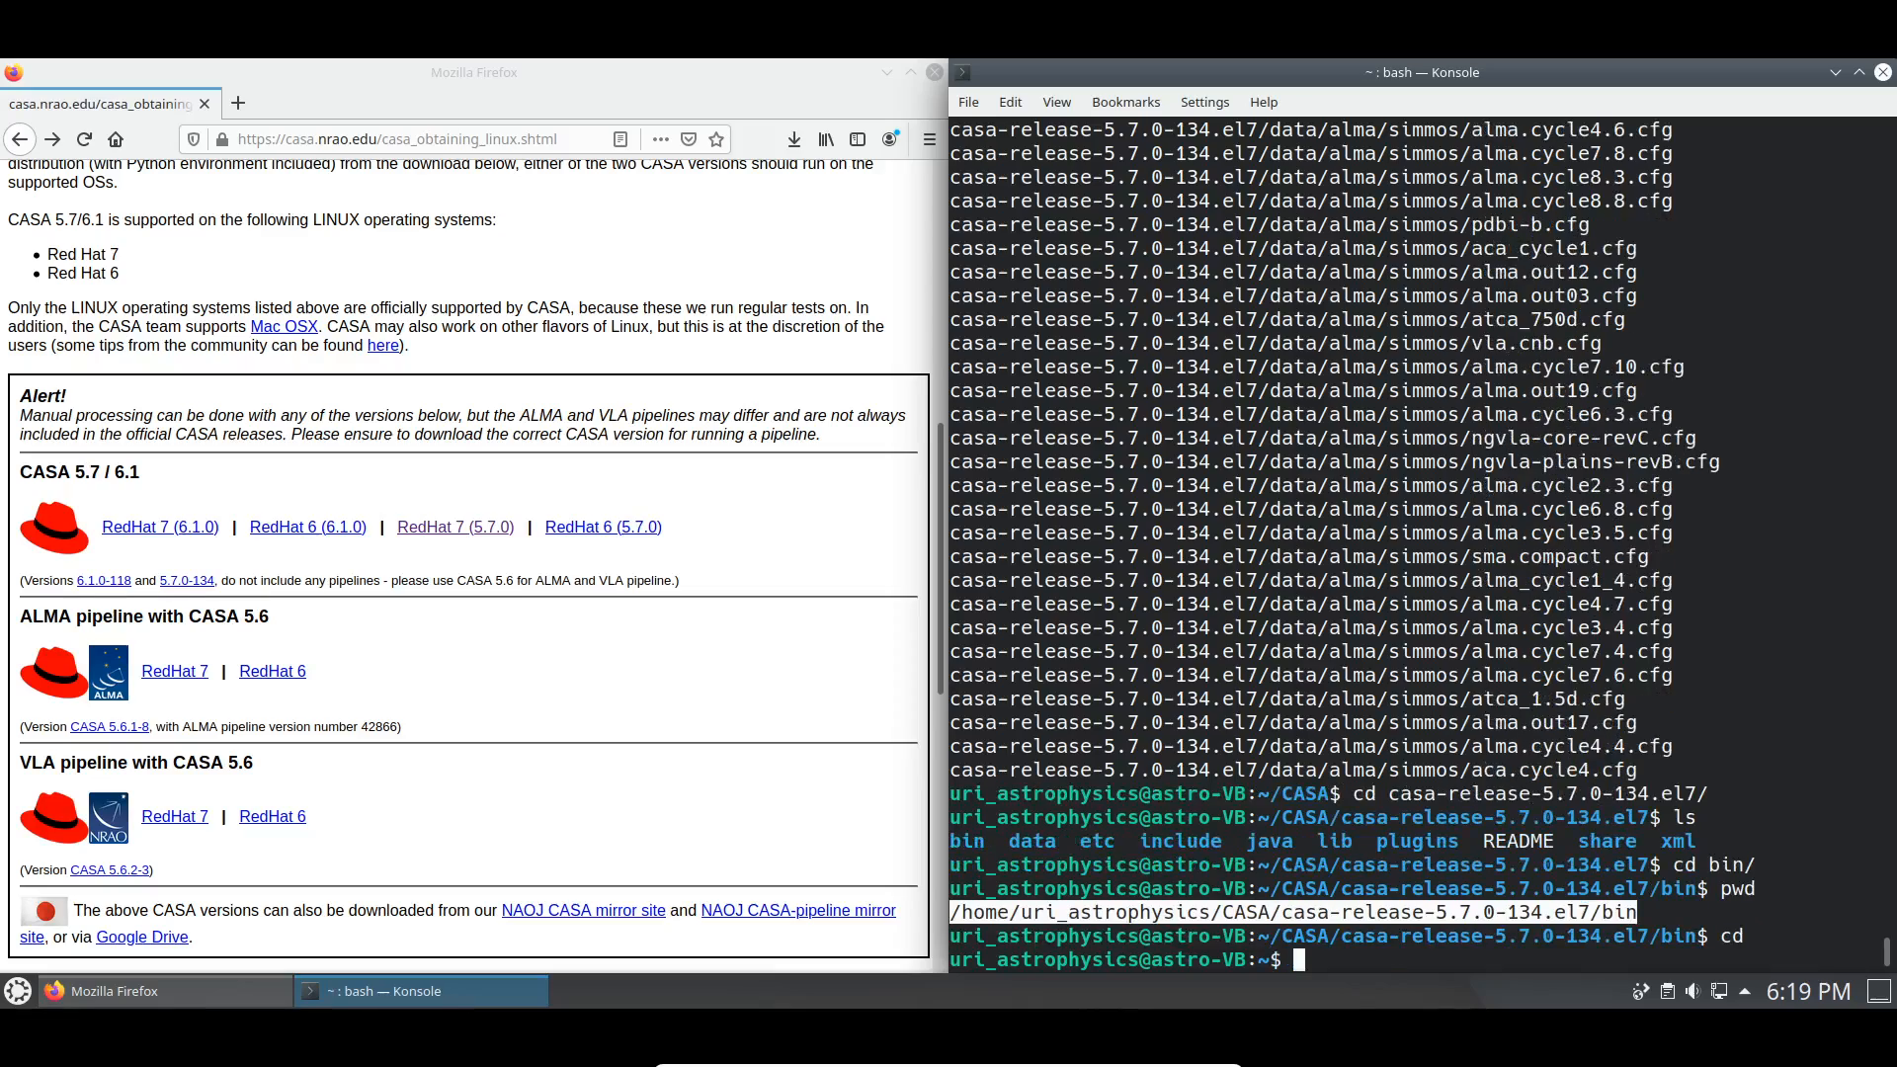
Edit .bashrc in nano, starting an export PATH=$PATH: line at the end of the file
{"action": "type", "text": "nano"}
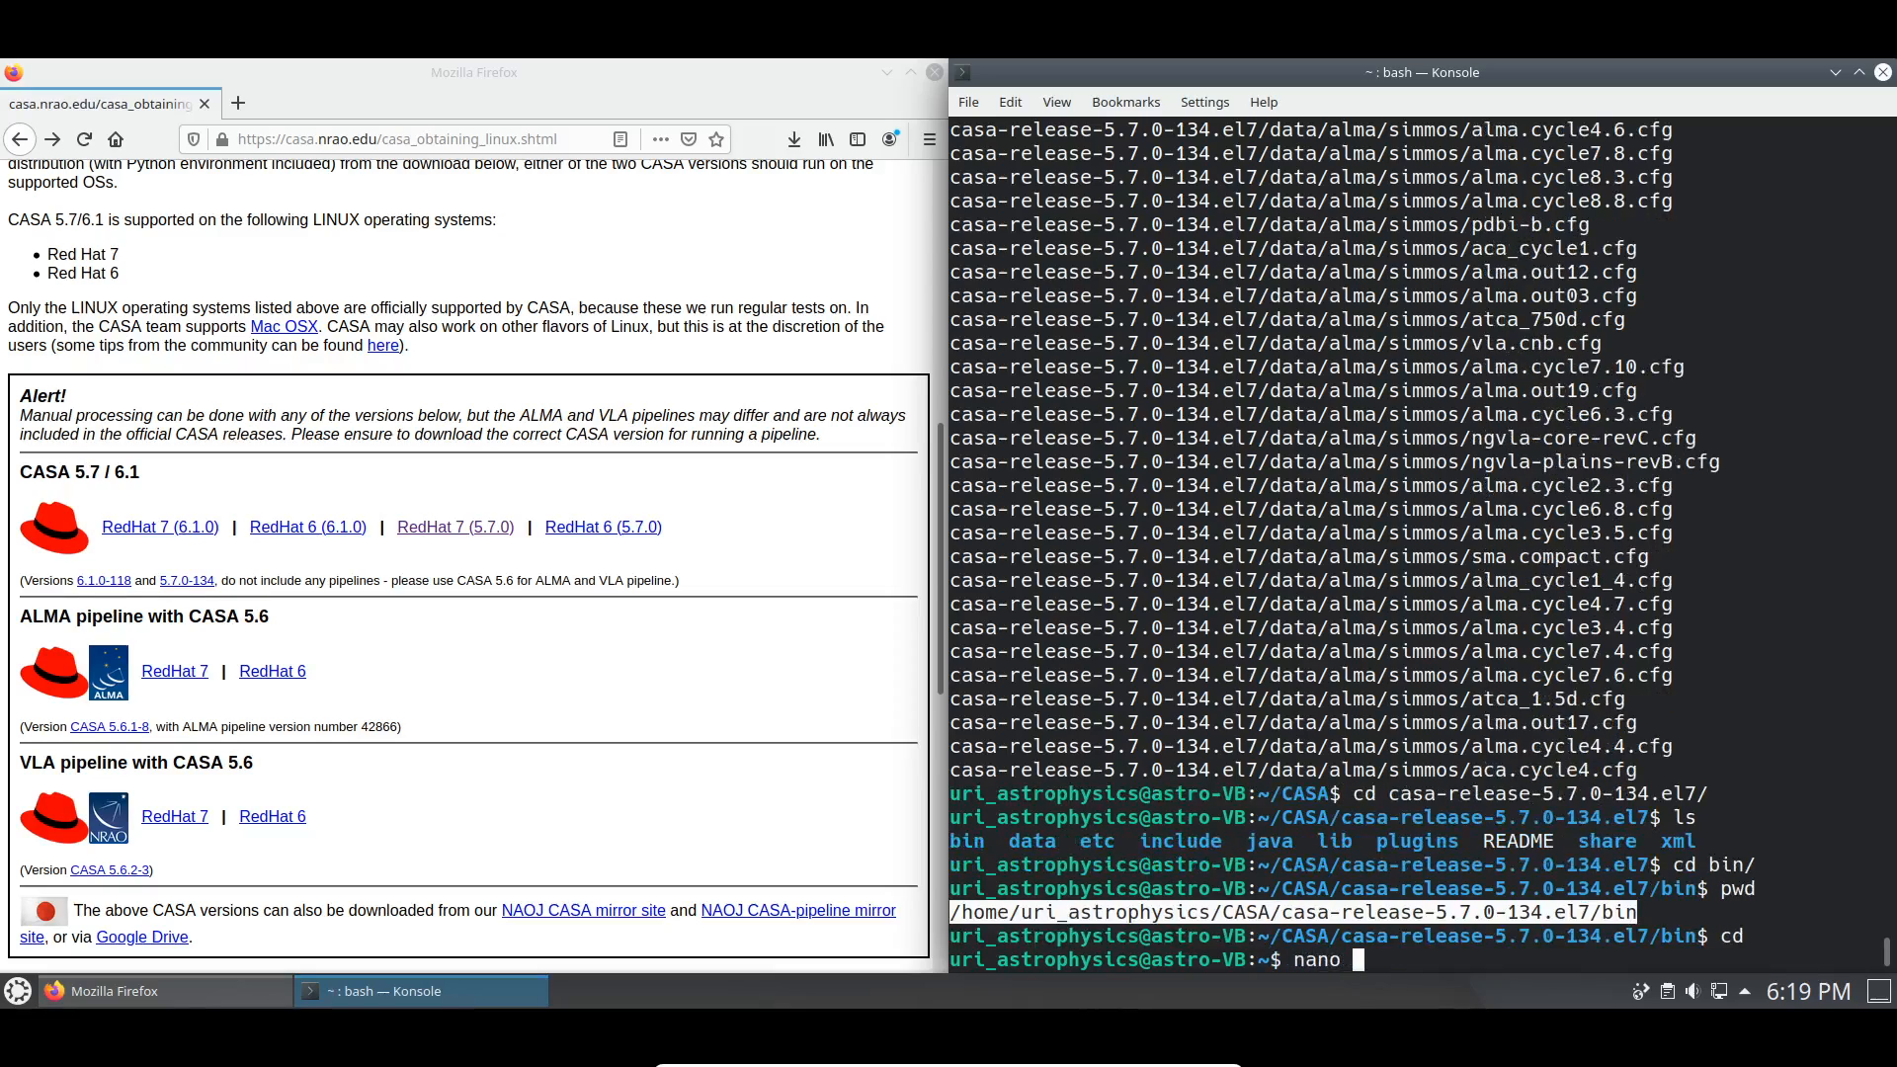
{"action": "type", "text": ".bashrec"}
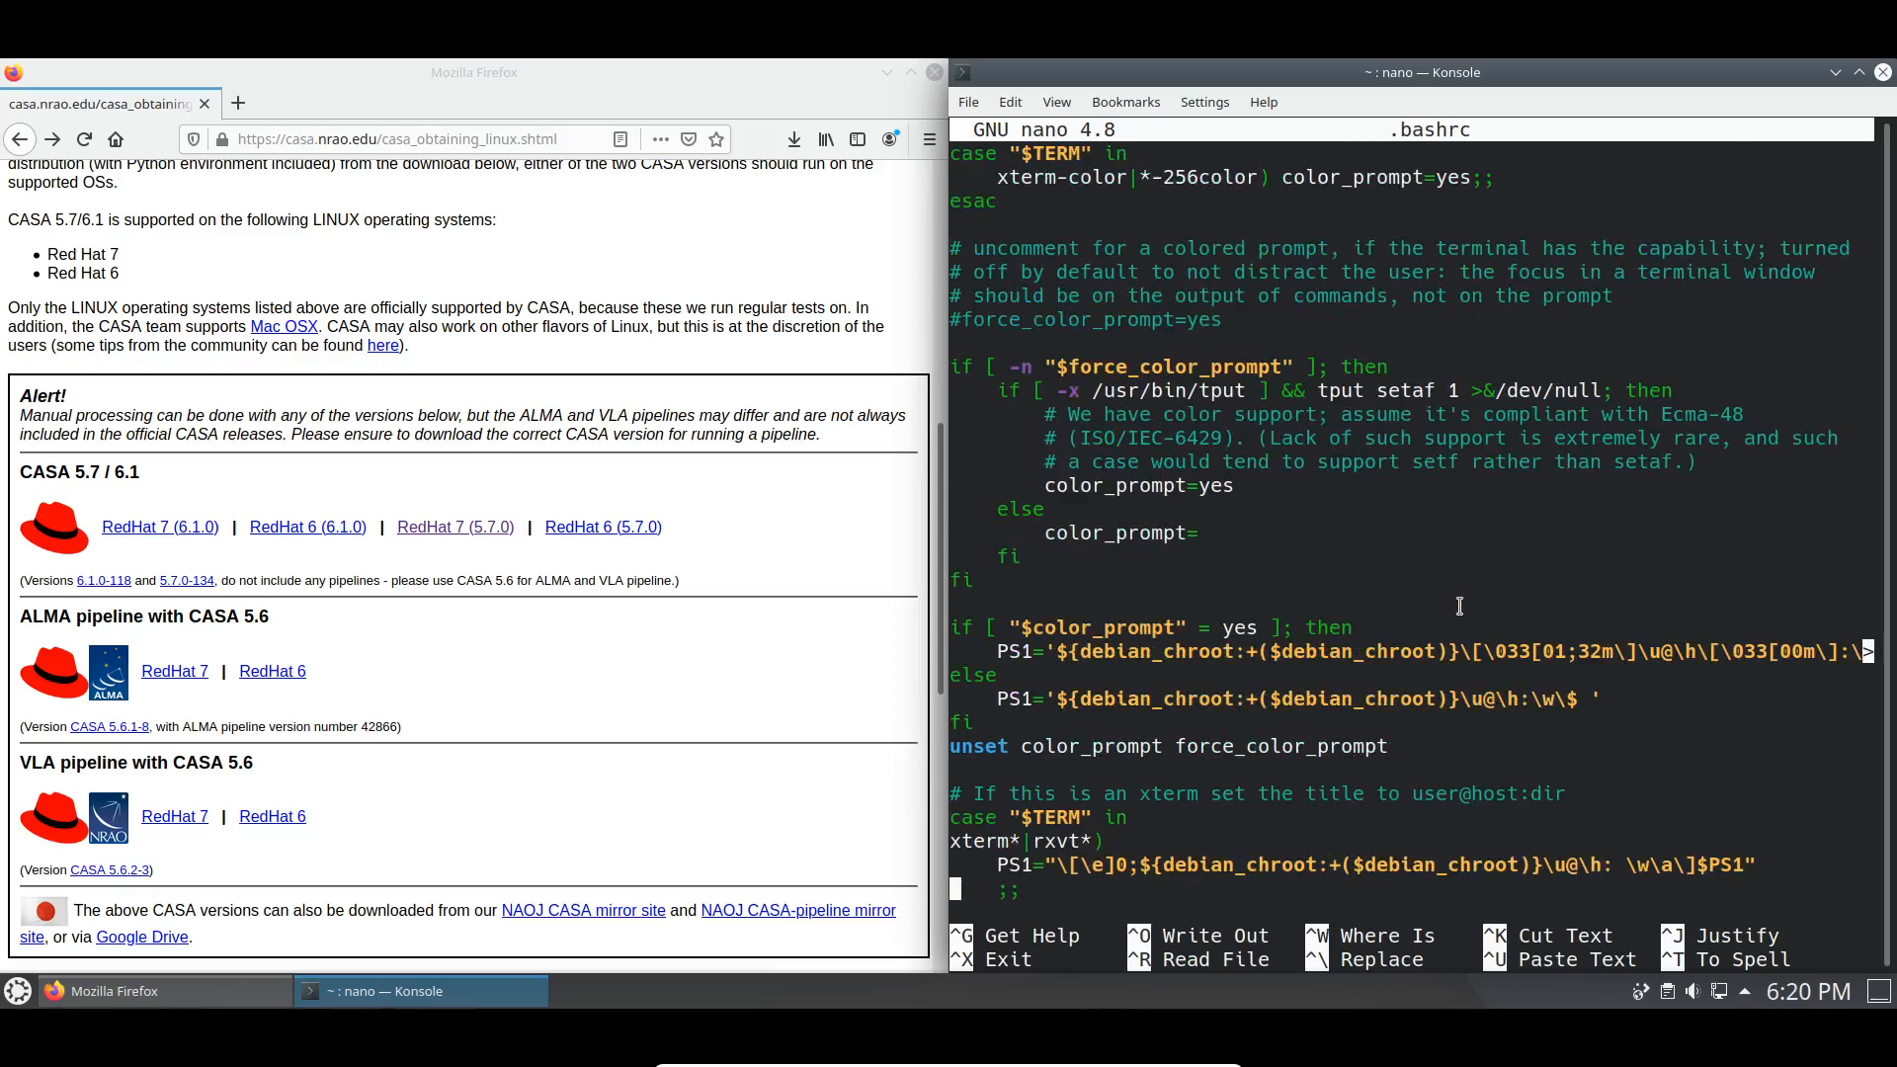
{"action": "scroll", "scroll_direction": "down", "scroll_amount": 3}
{"action": "type", "text": "alias difmap=~/uvf_difmap/difmap"}
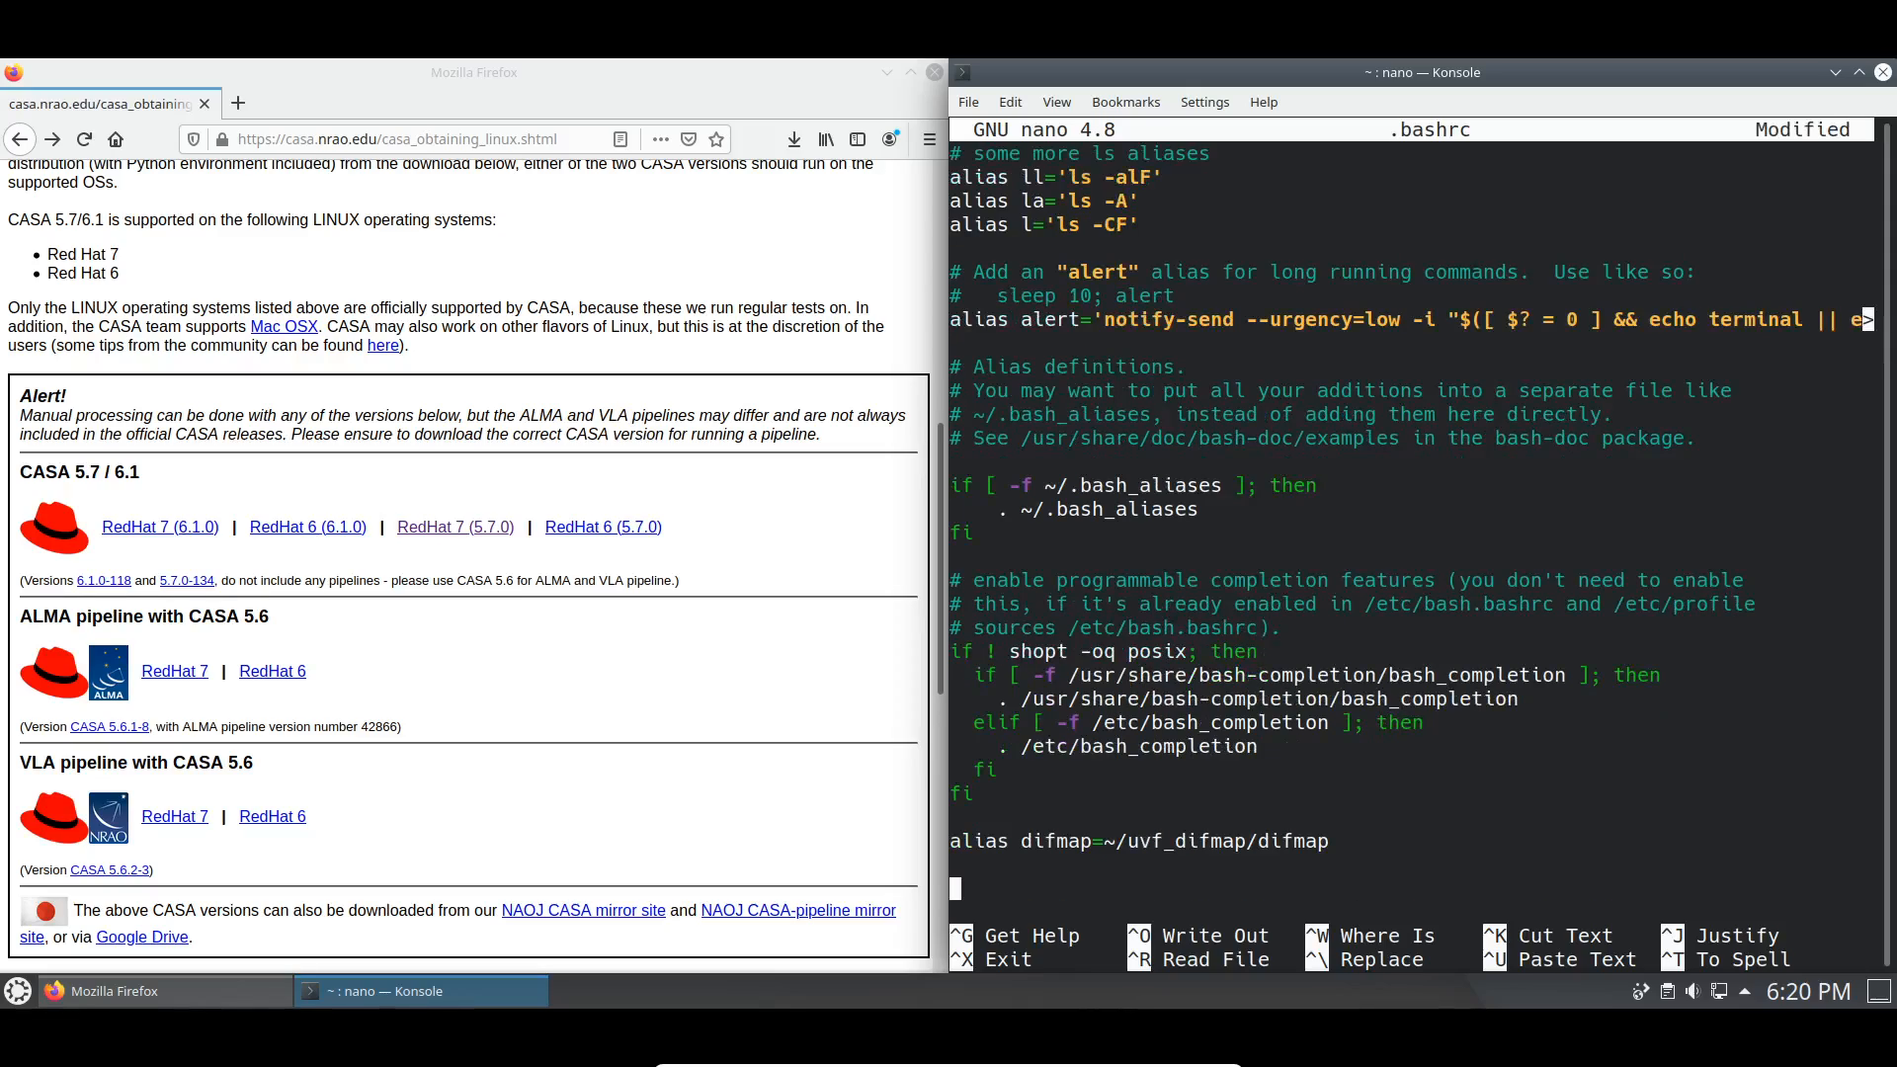
{"action": "type", "text": "export"}
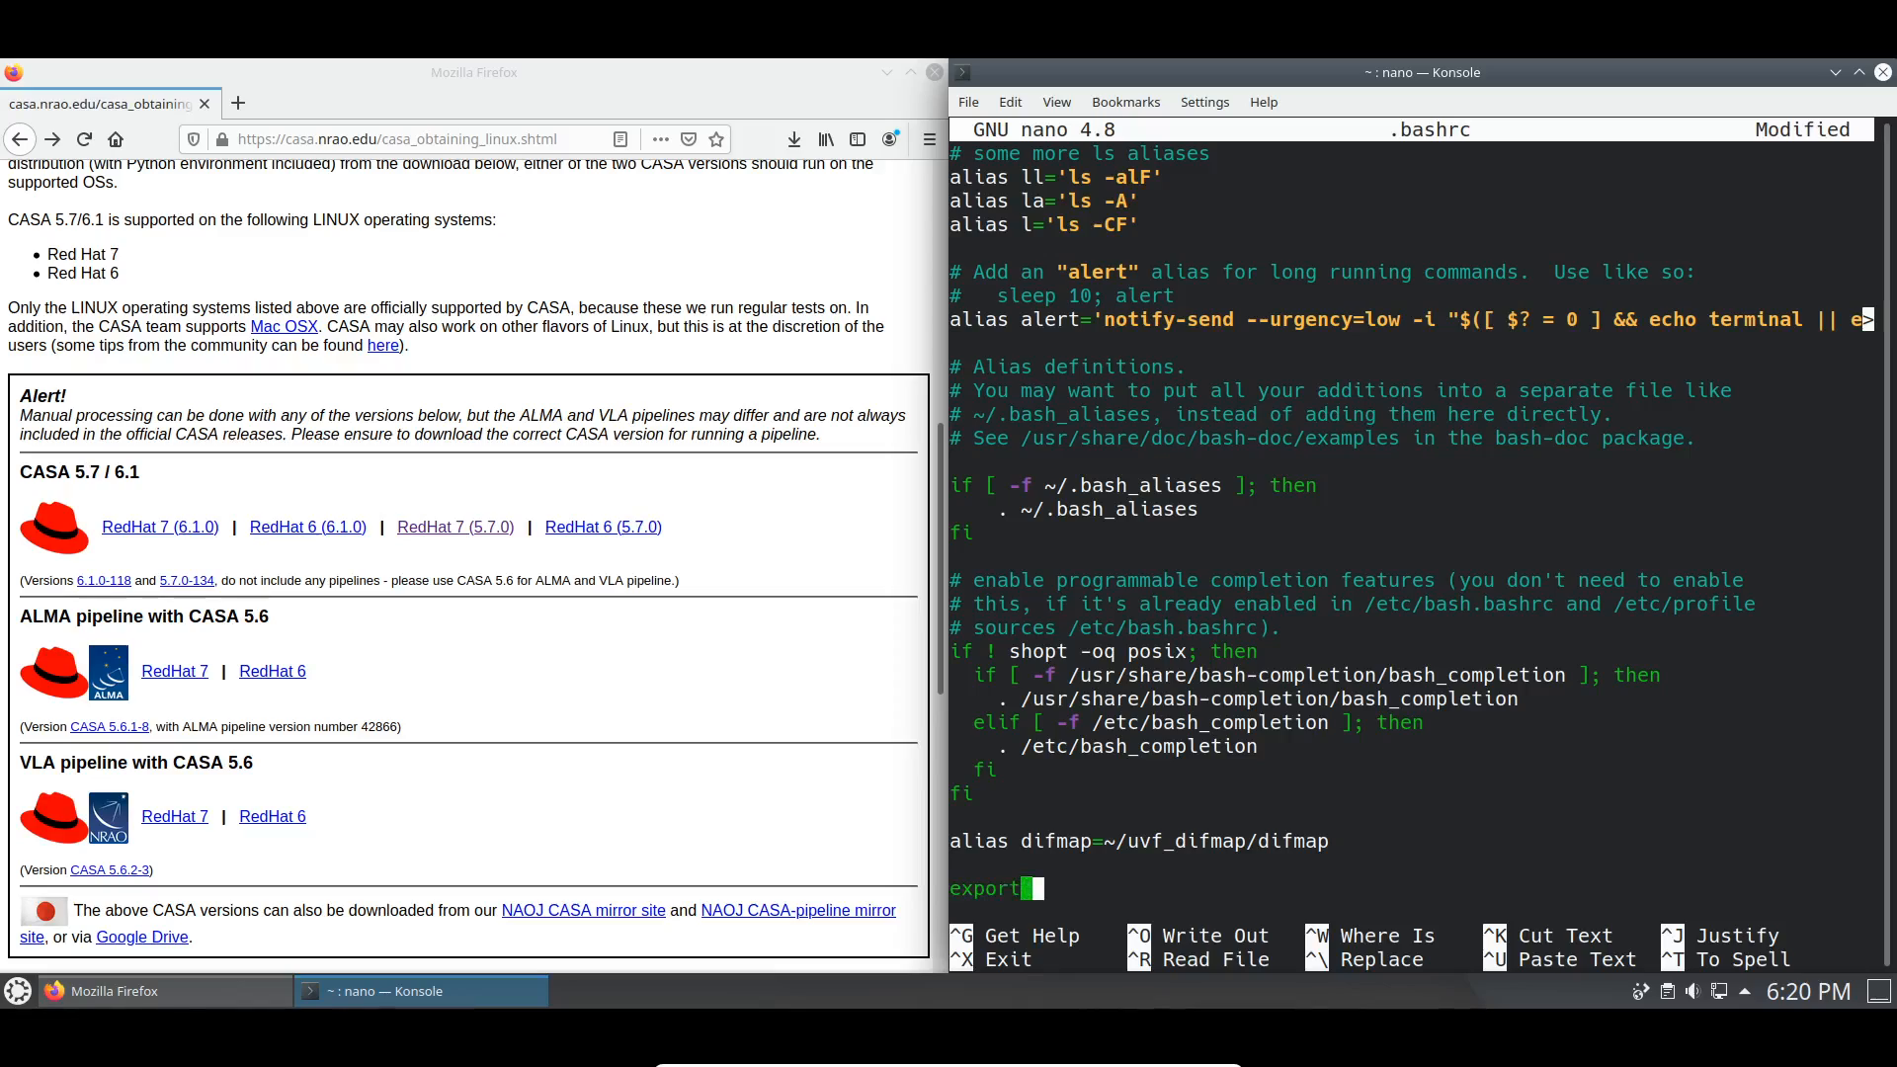
{"action": "type", "text": "PATH+"}
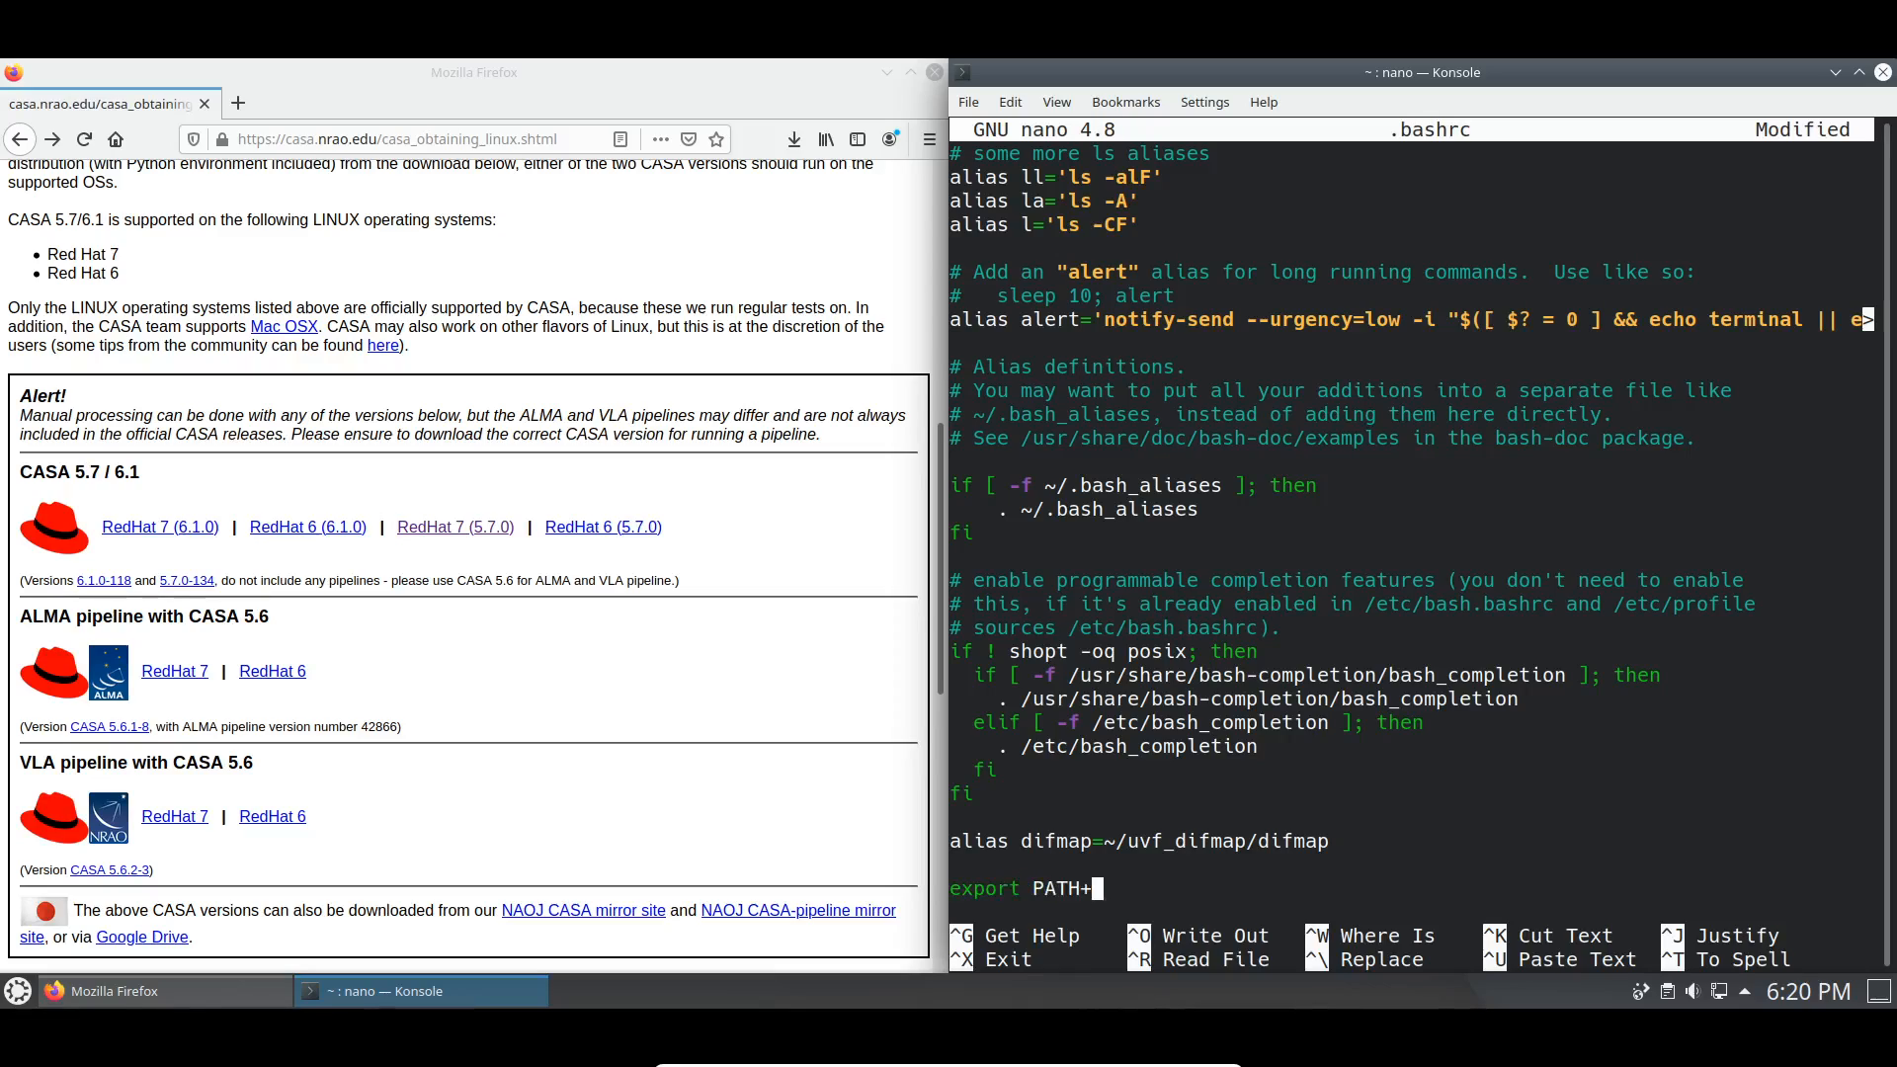
{"action": "key", "text": "BackSpace"}
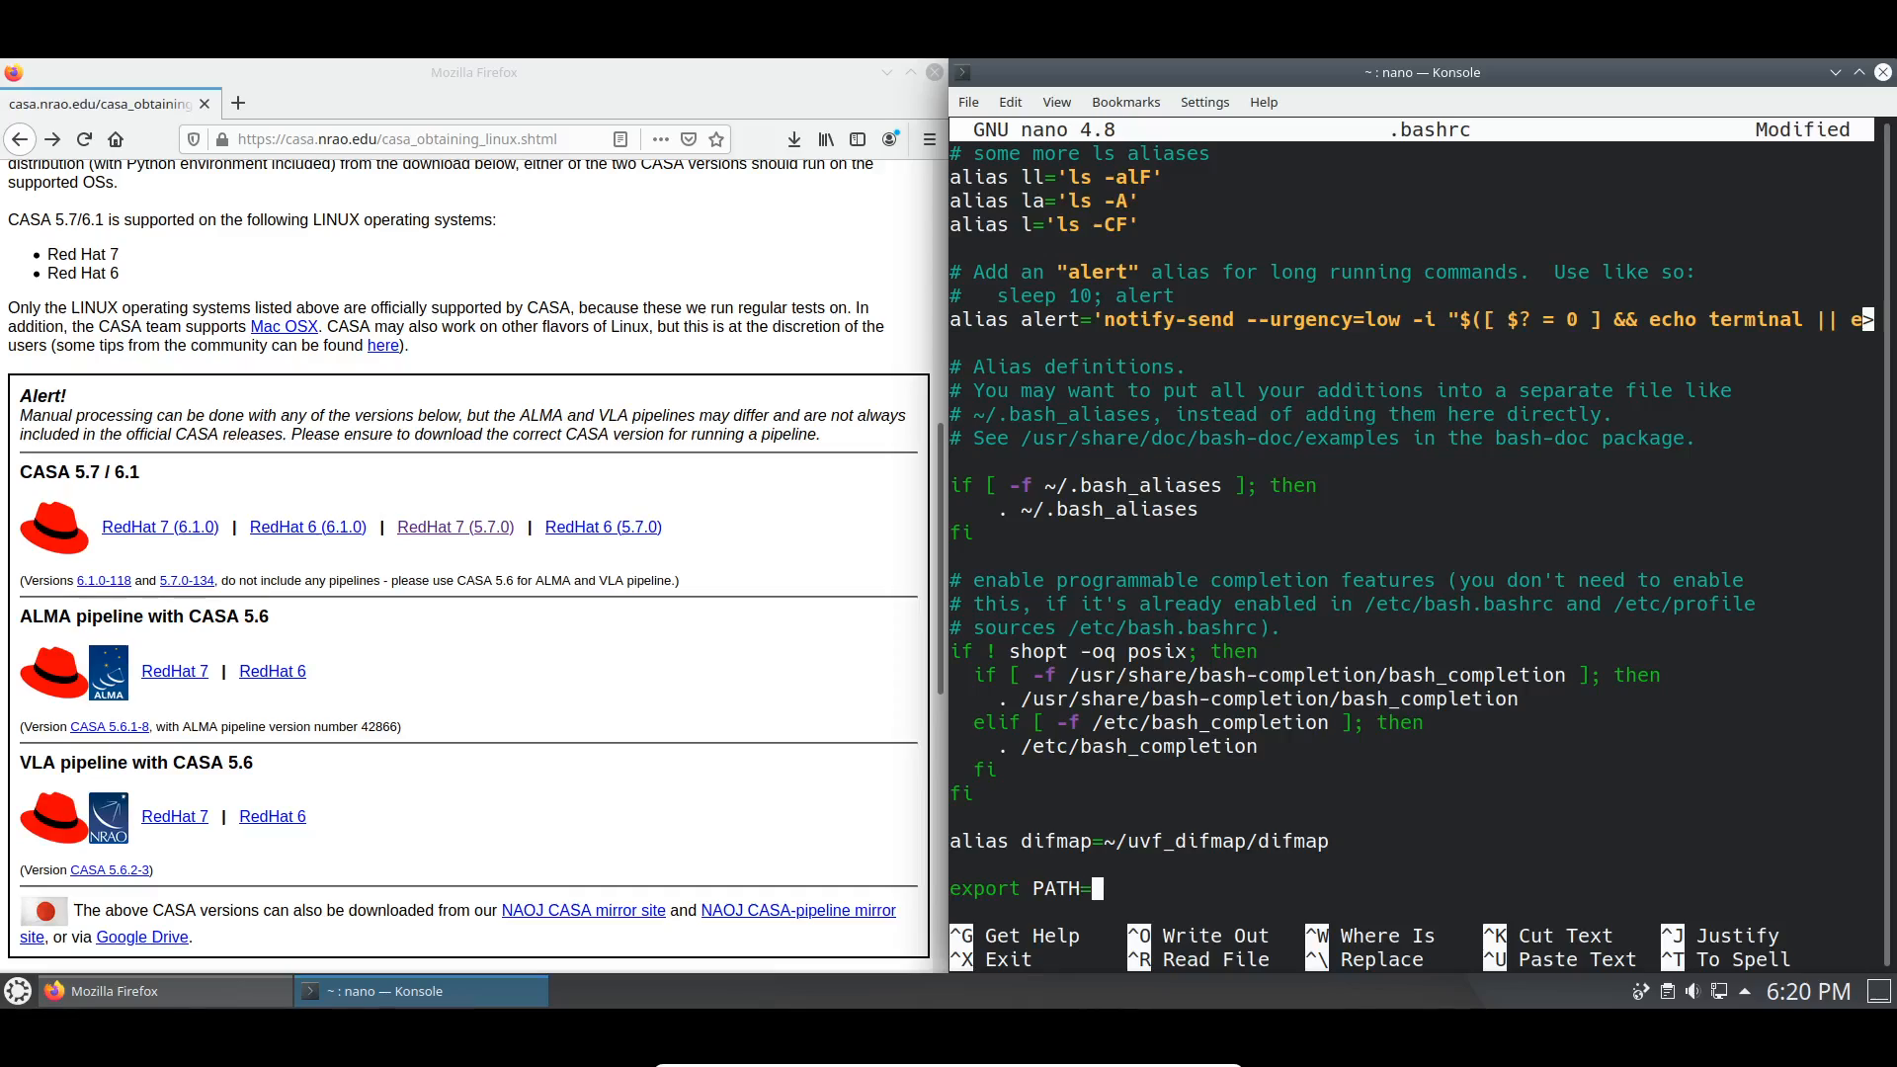
{"action": "type", "text": "$"}
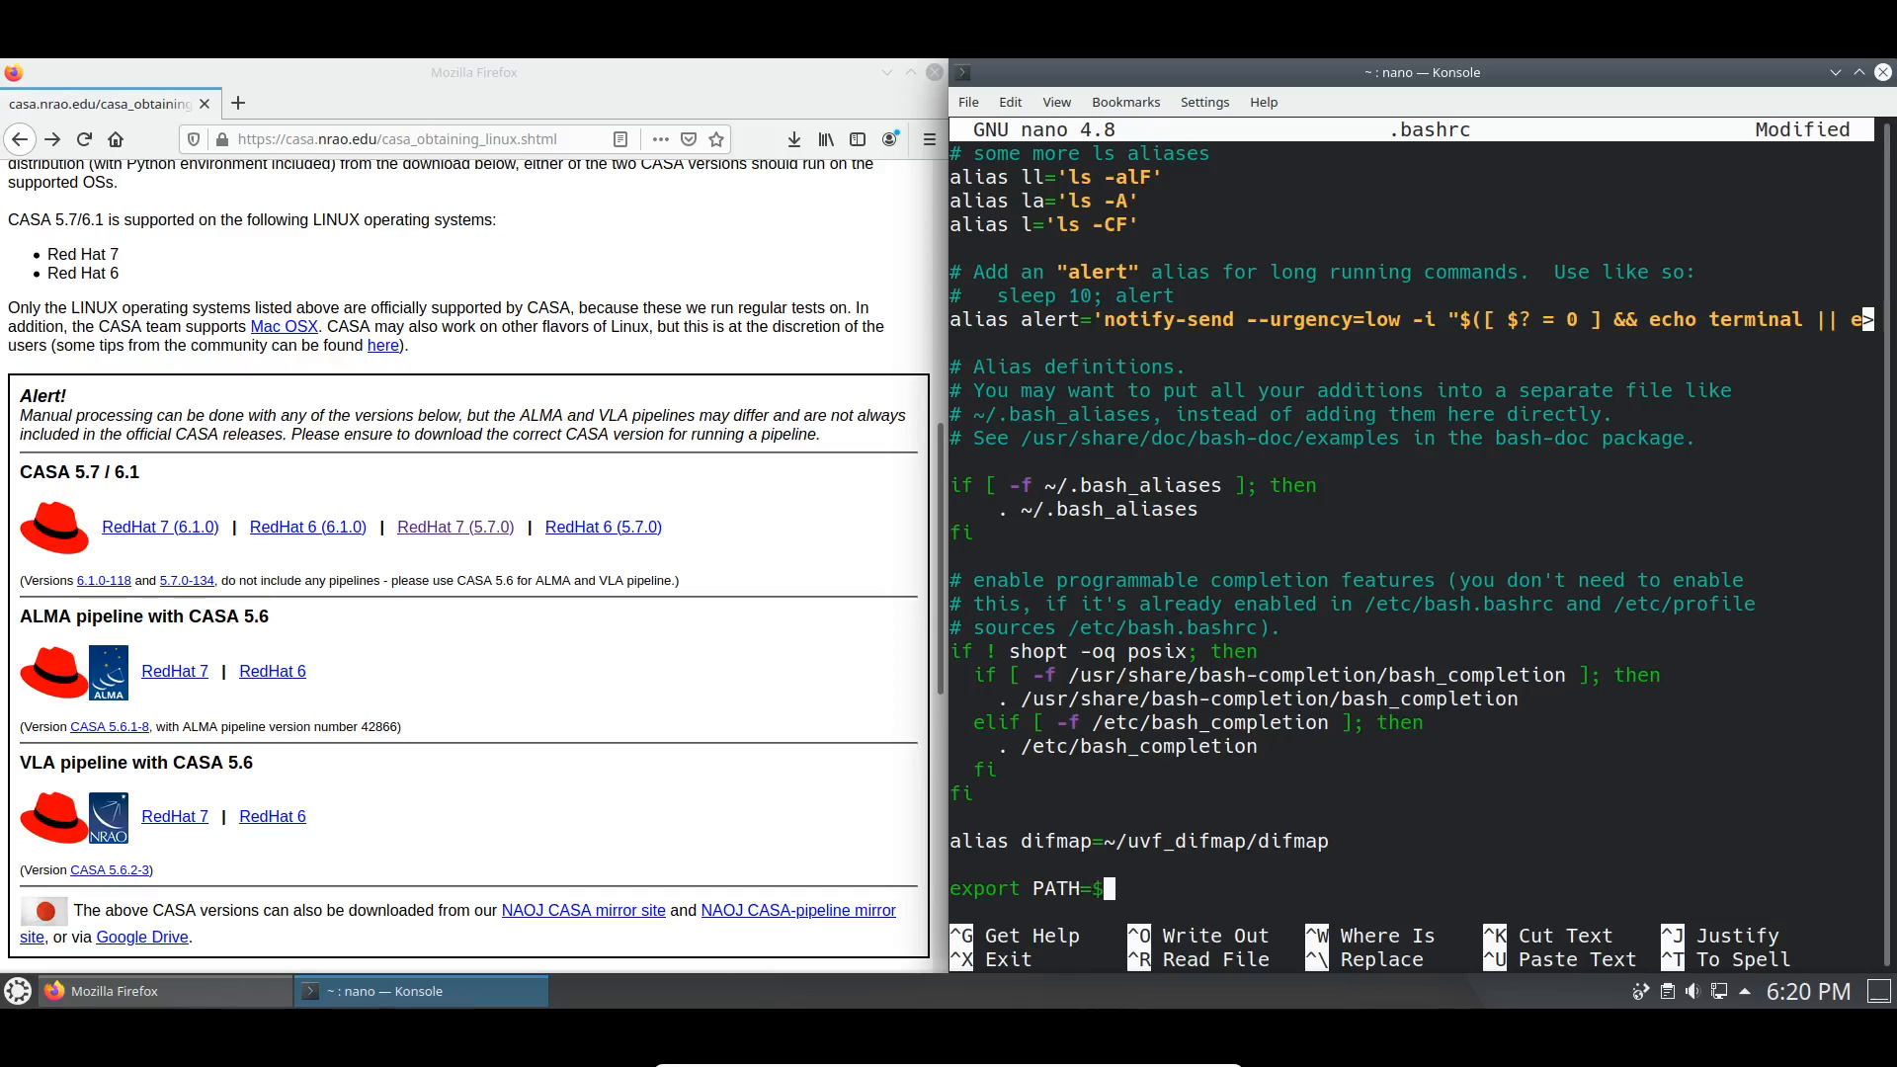
{"action": "type", "text": "PATH"}
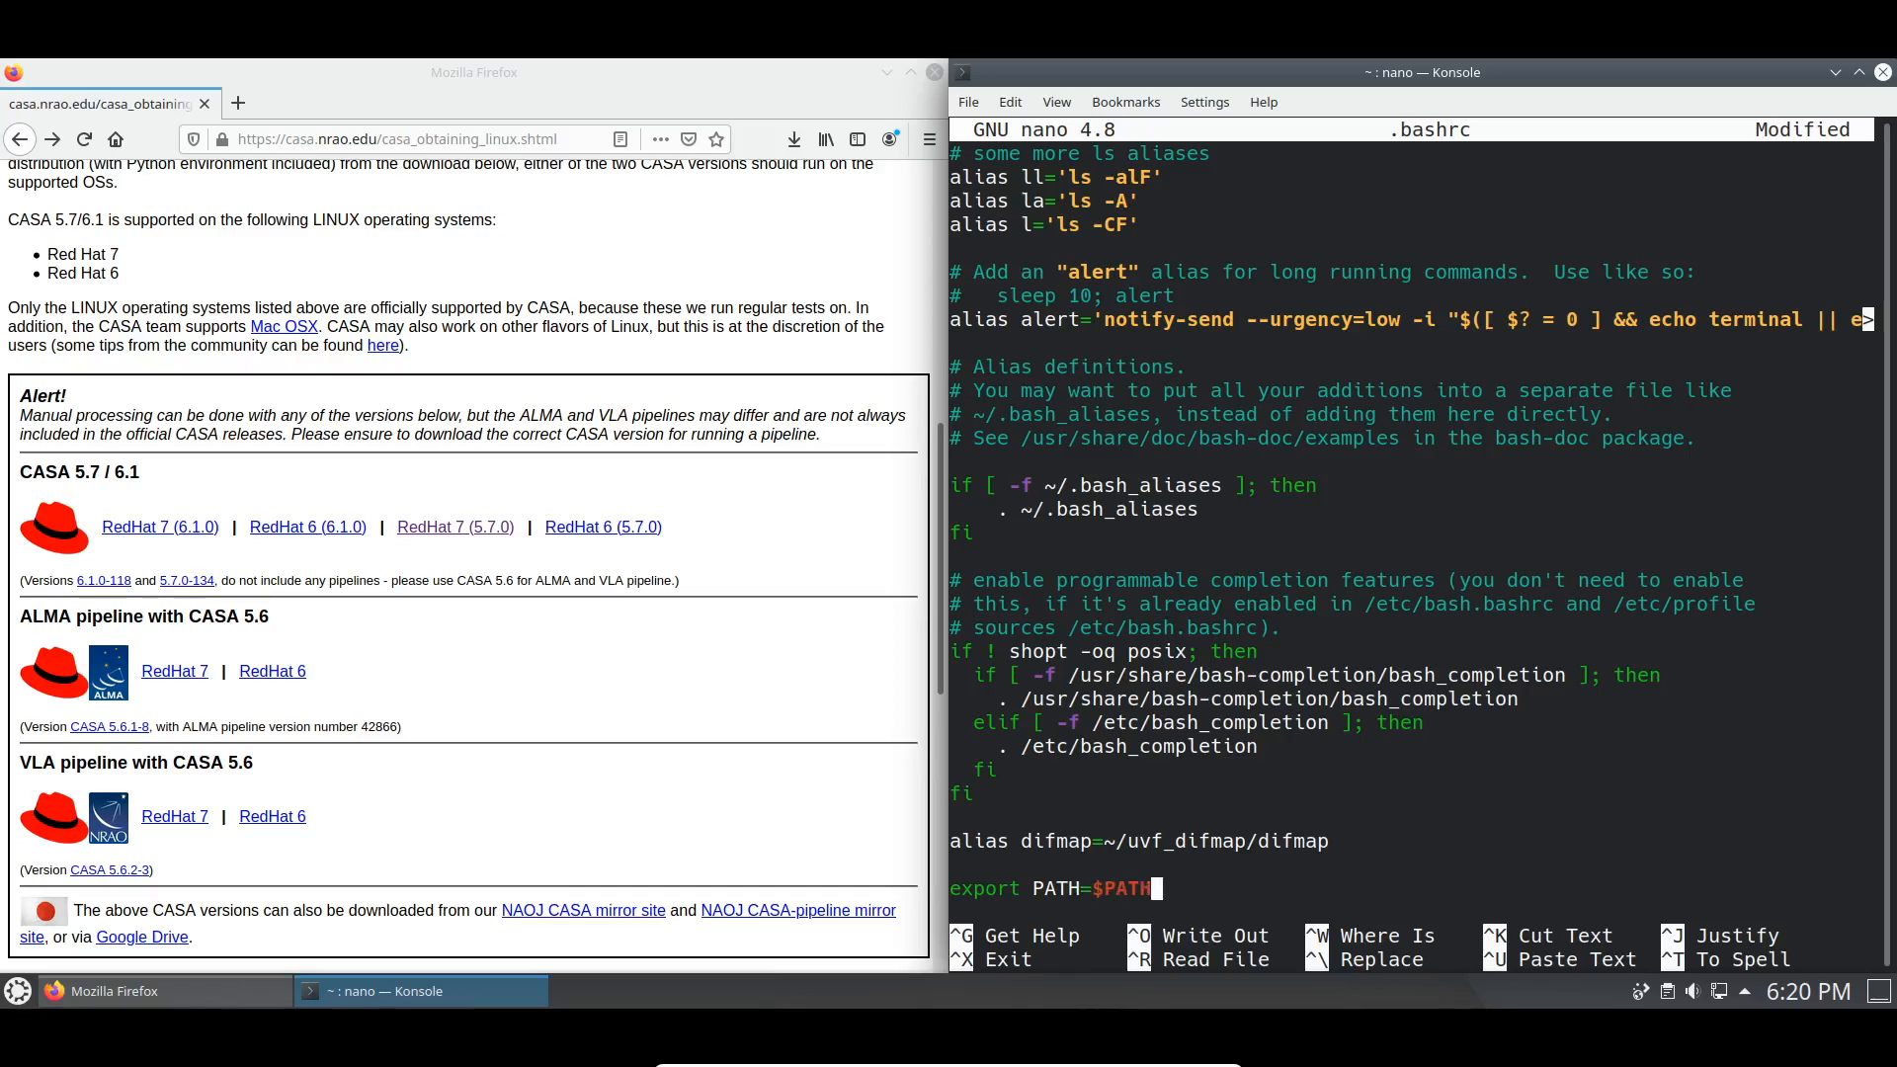
{"action": "type", "text": ":"}
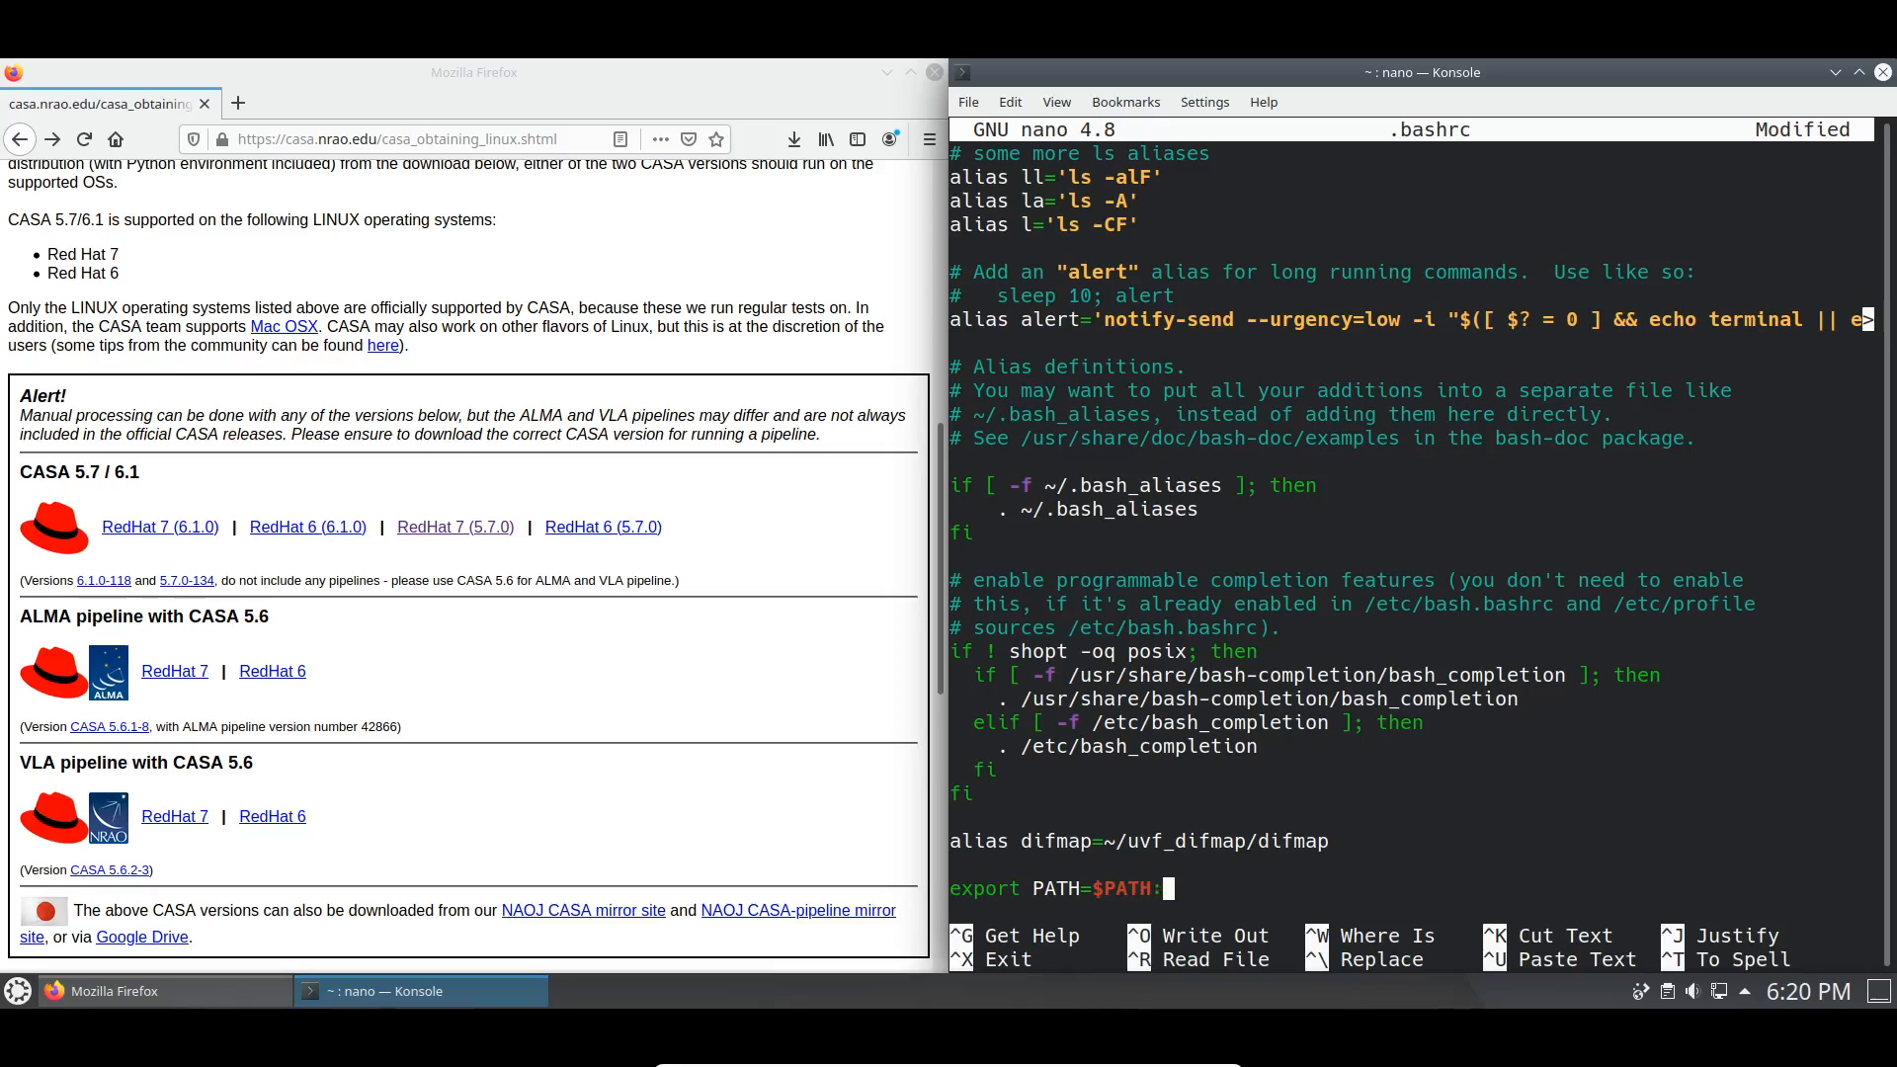
{"action": "type", "text": "l7/bin"}
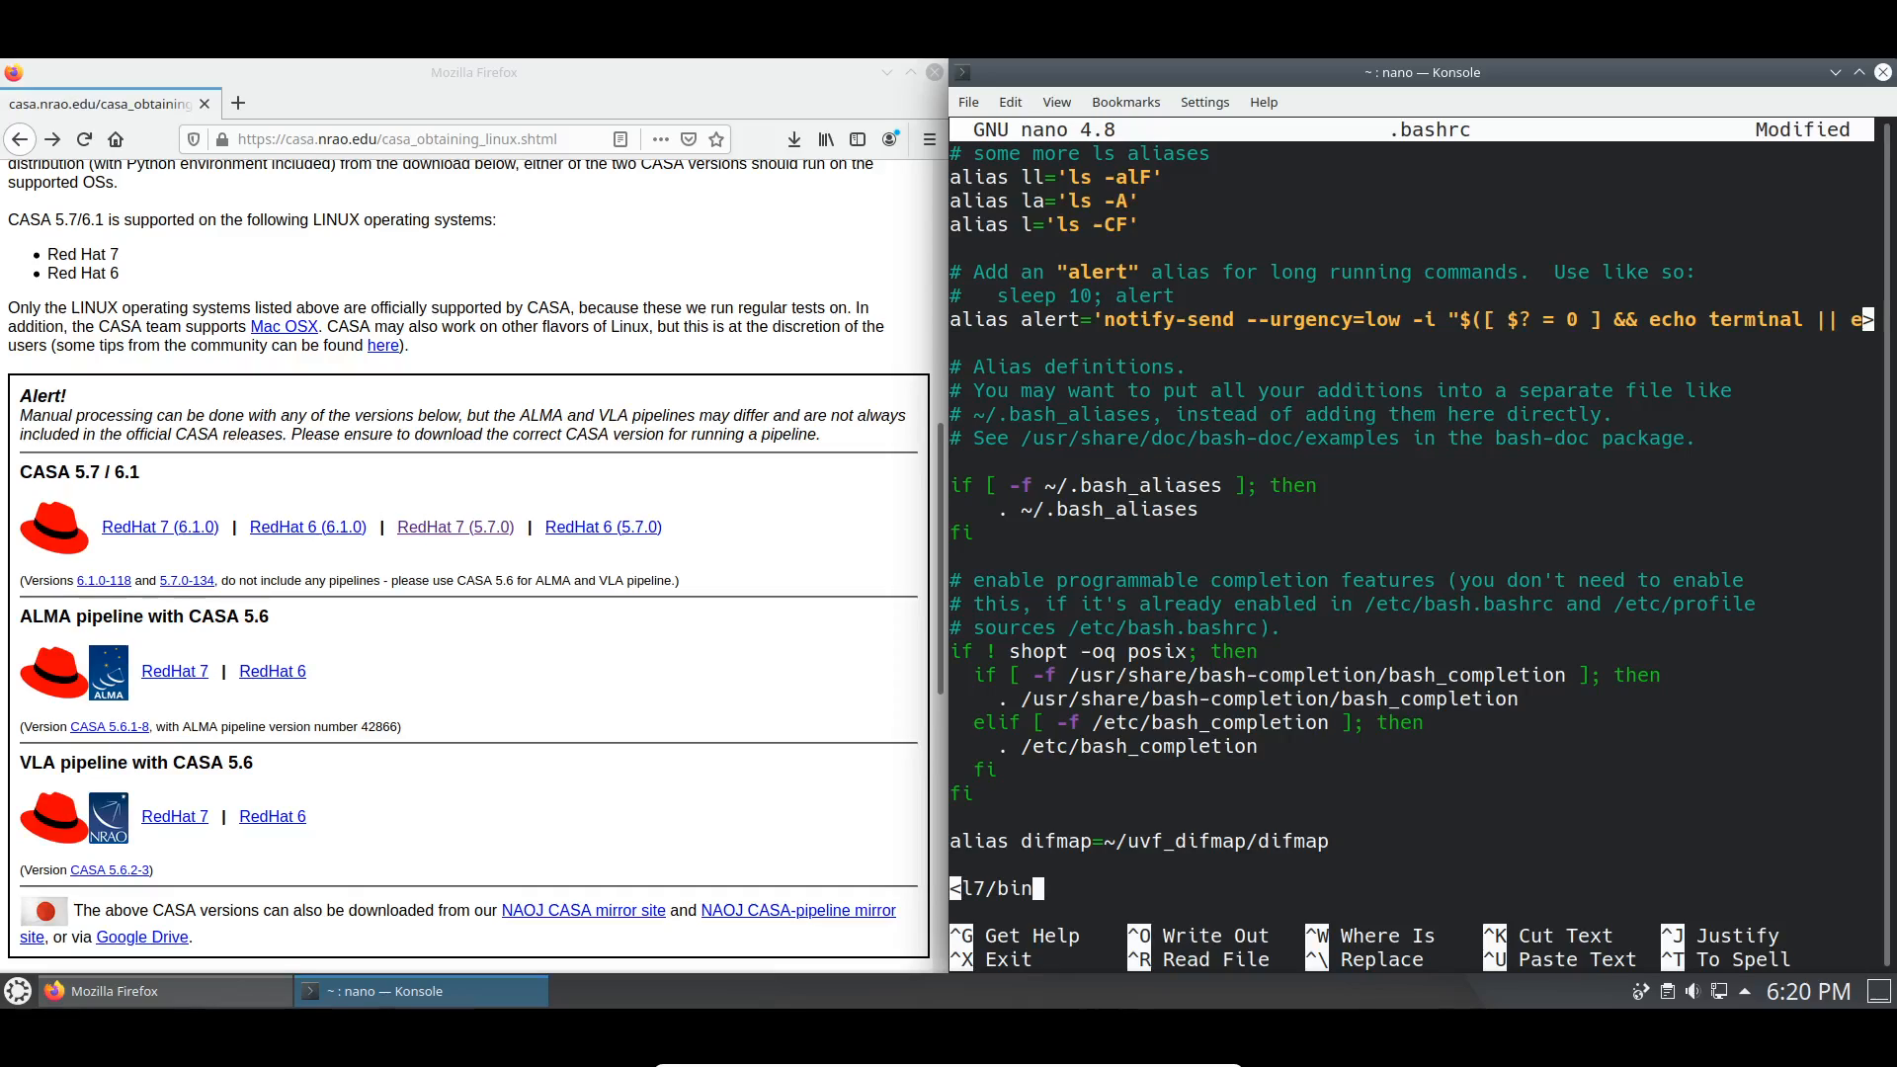
Complete the line as export PATH=$PATH:/home/uri_astrophysics/CASA/casa-release-5.7.0-134.el7/bin and save .bashrc
{"action": "type", "text": "export PATH=$PATH://home/uri_astrophysics/CASA/casa-release-5.7.0-134.el7/bin"}
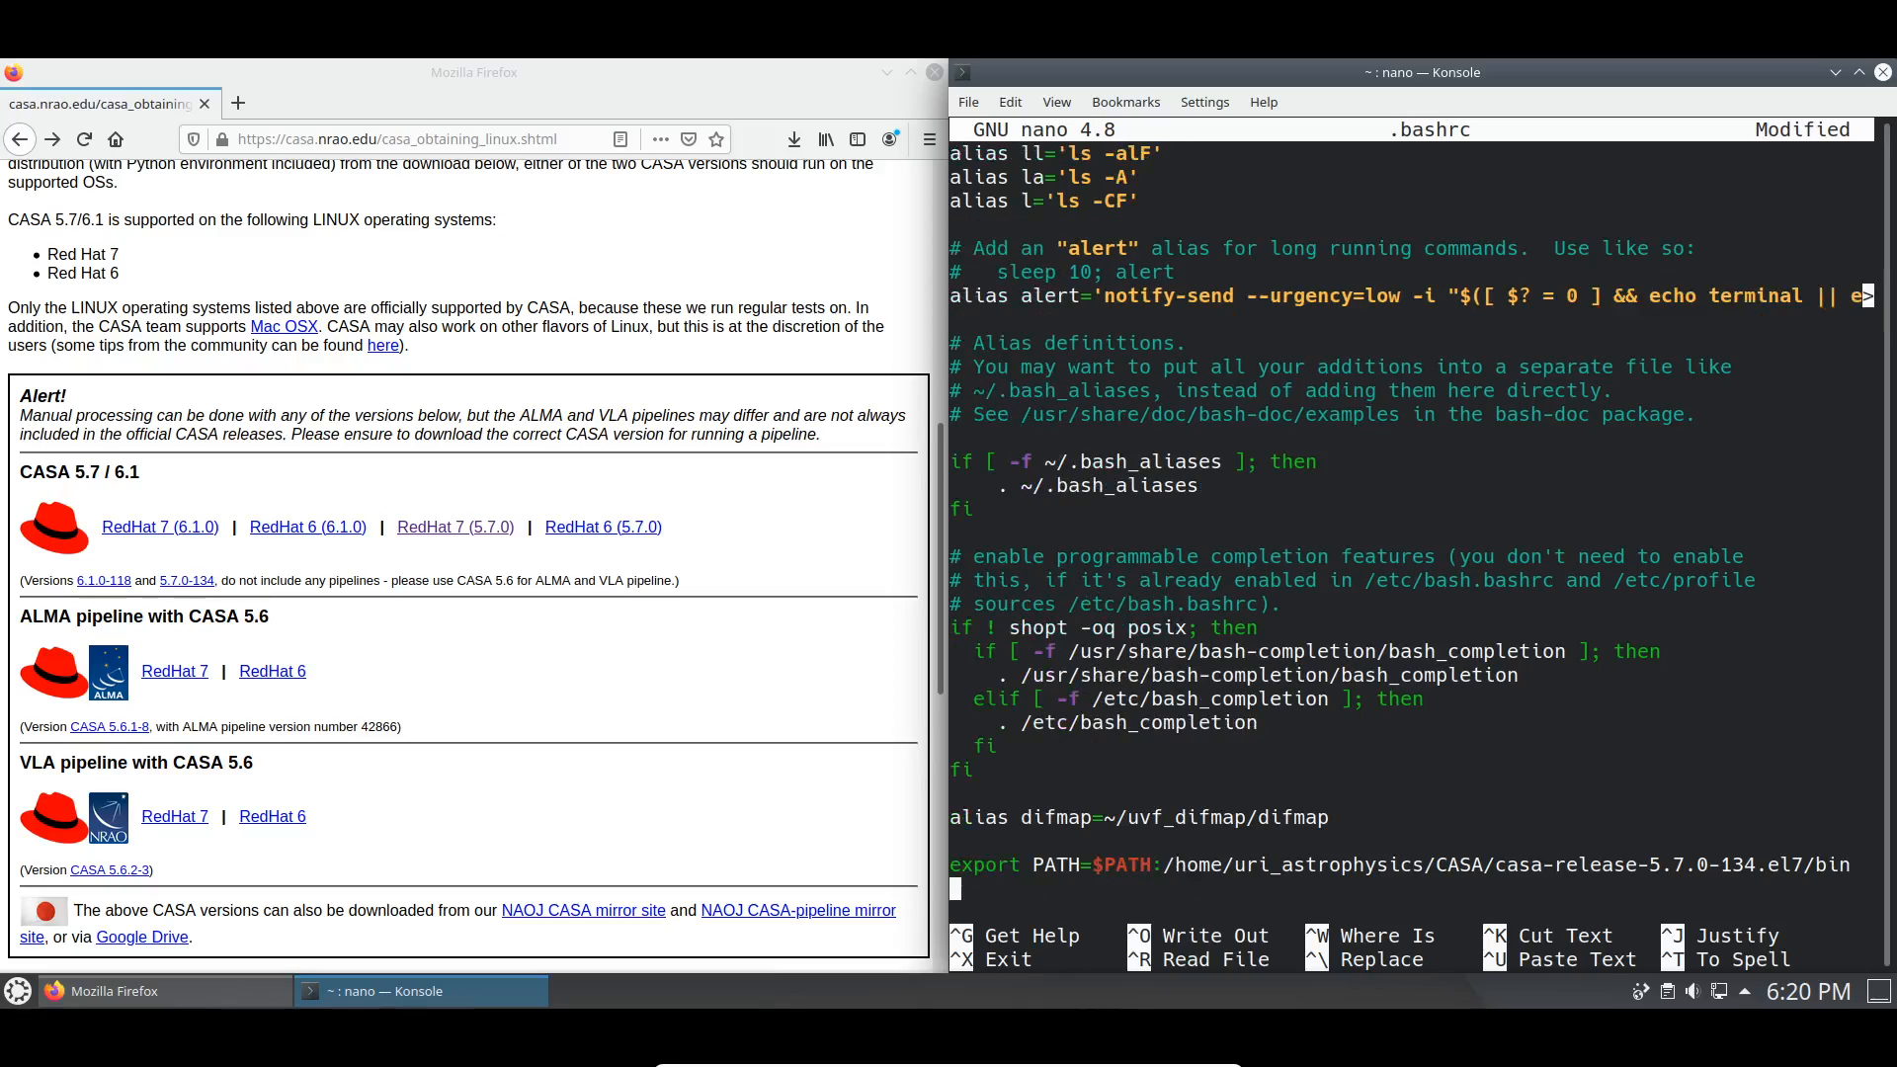
{"action": "key", "text": "ctrl+o"}
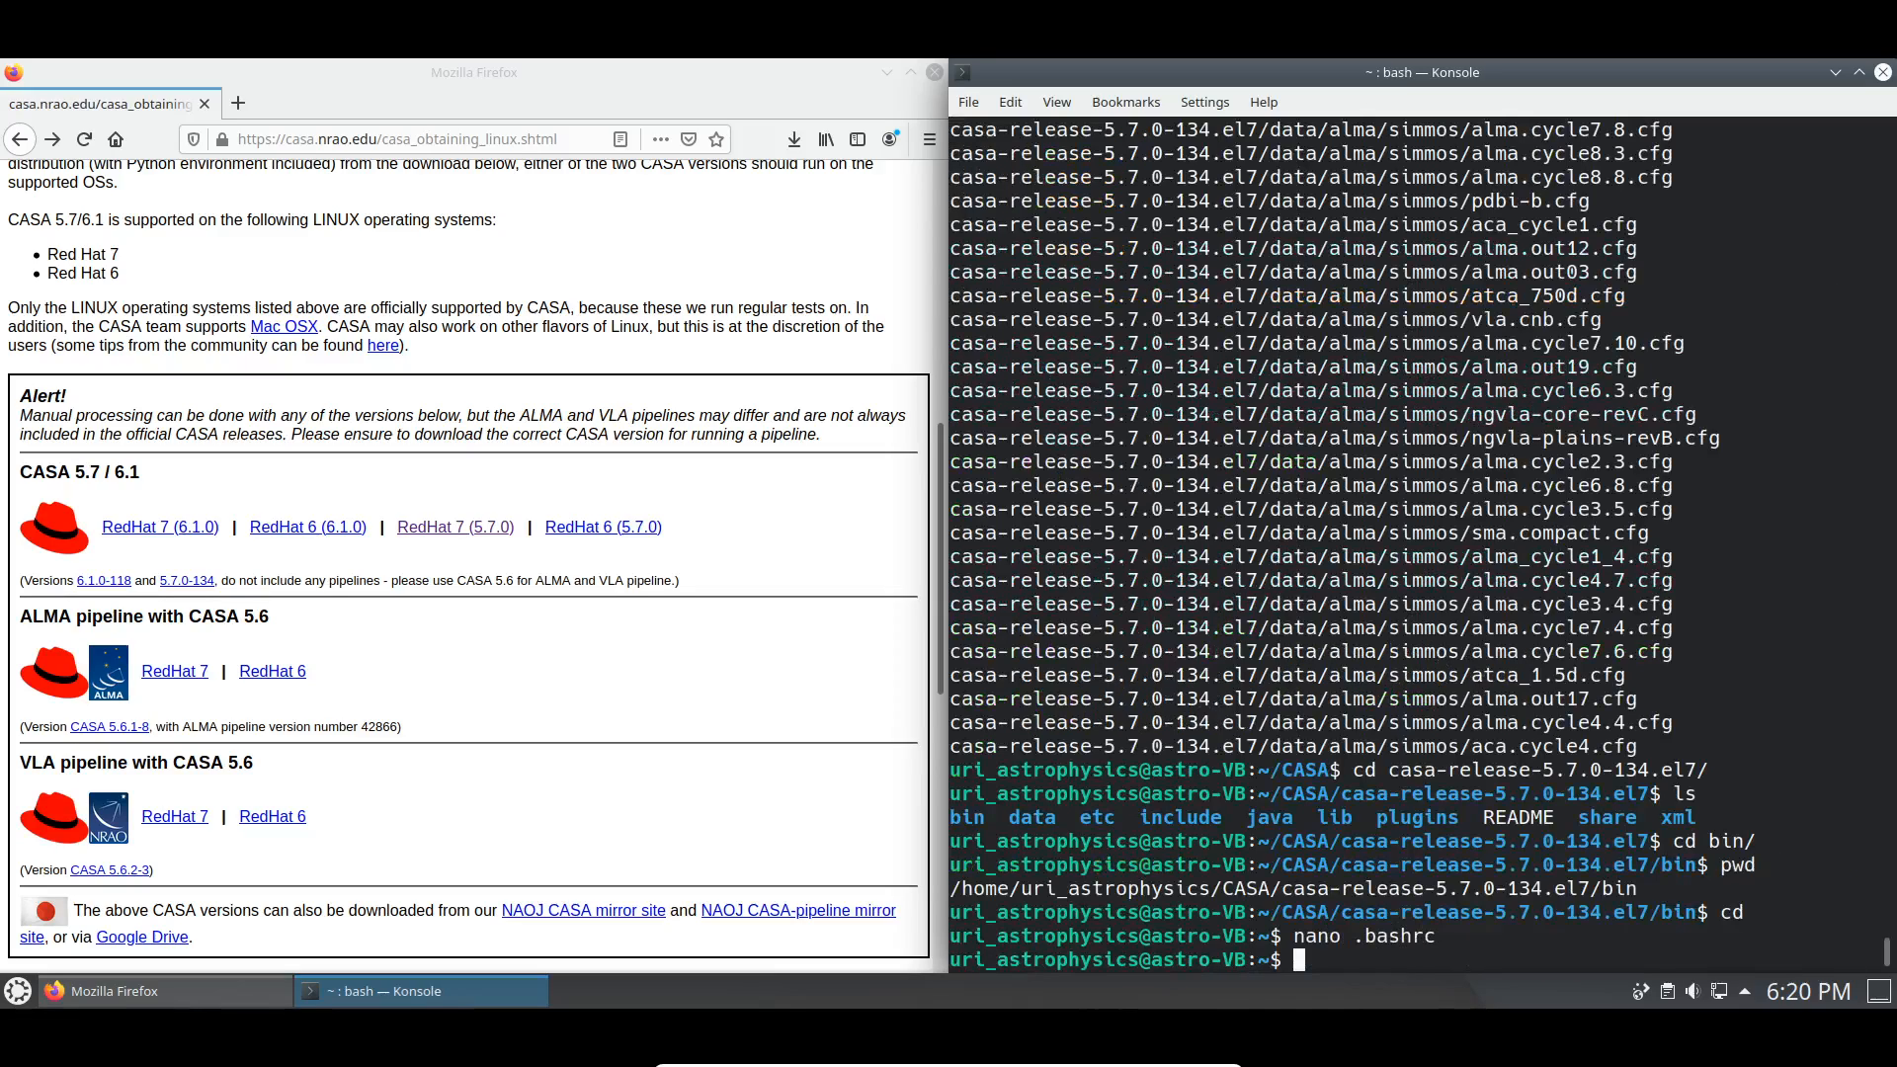
Start a new Konsole window via File > New Window and run casa in it
{"action": "left_click", "coordinate": [967, 101]}
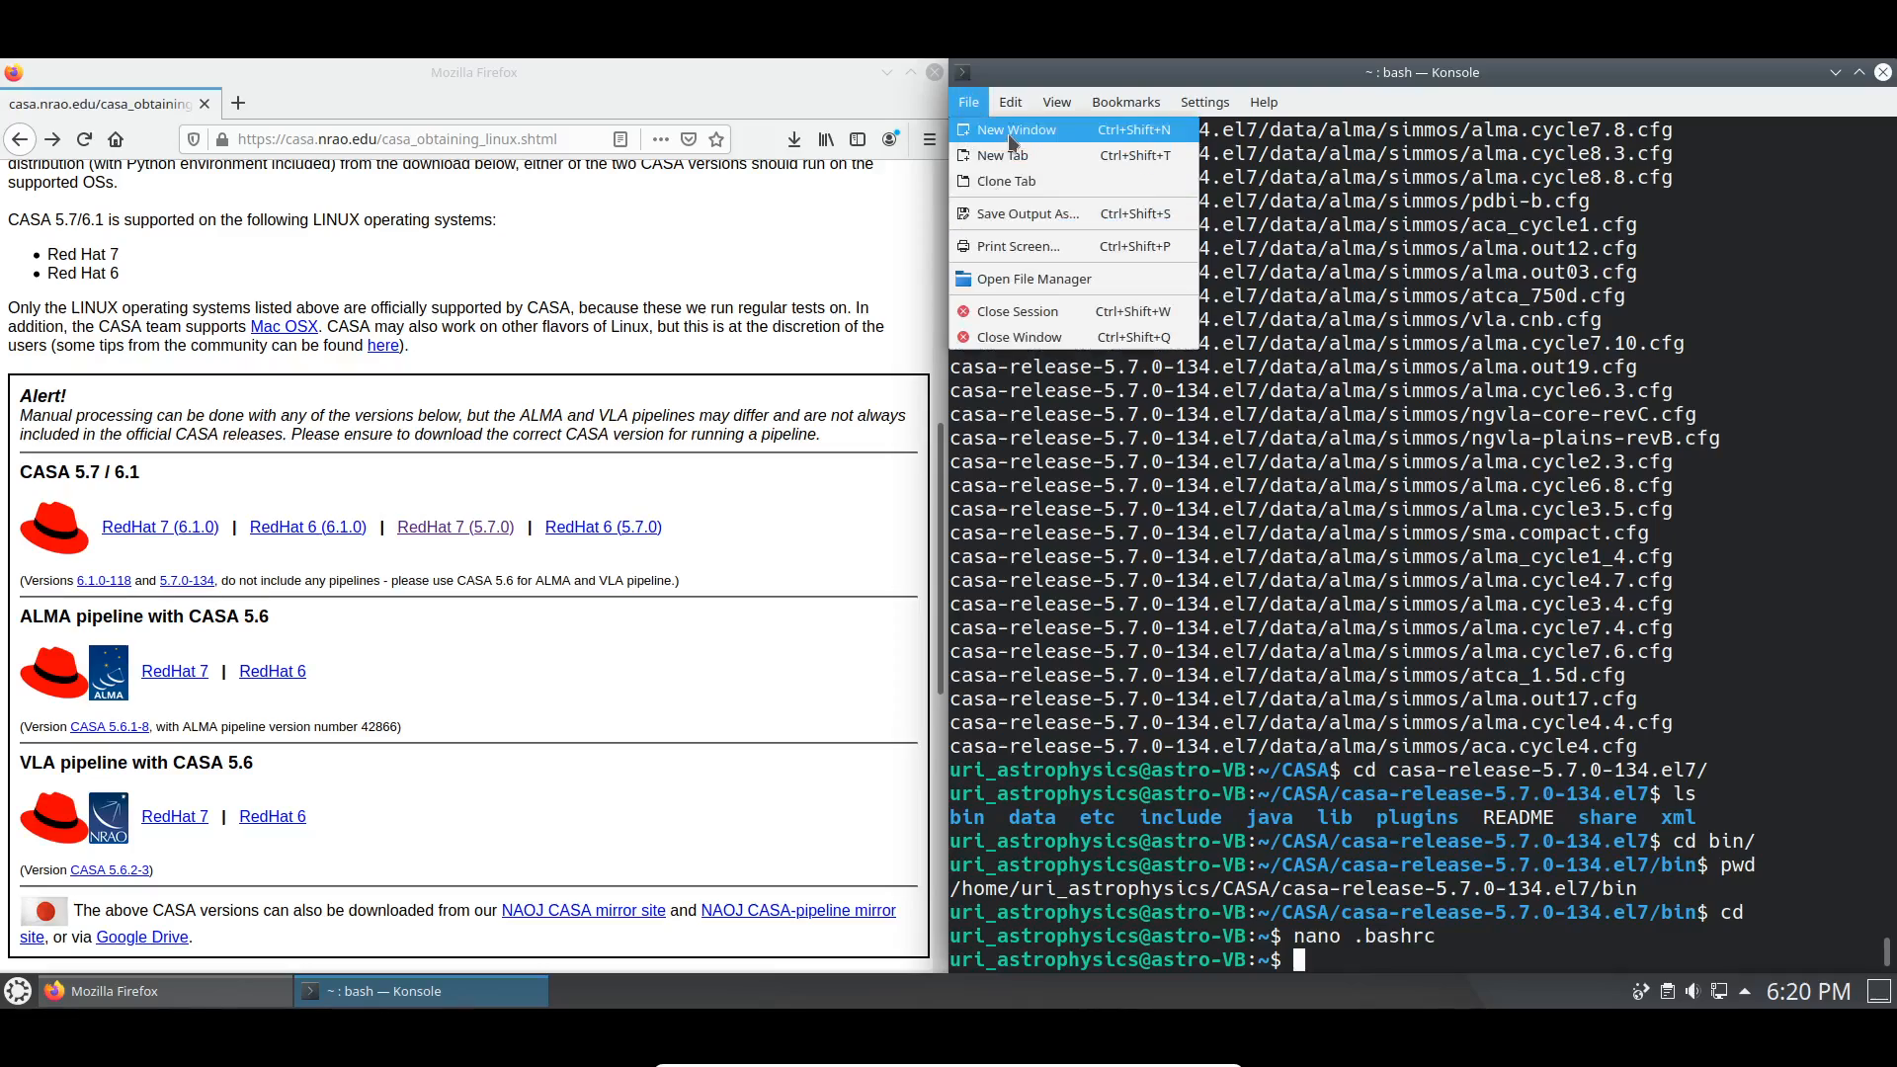
{"action": "left_click", "coordinate": [1016, 130]}
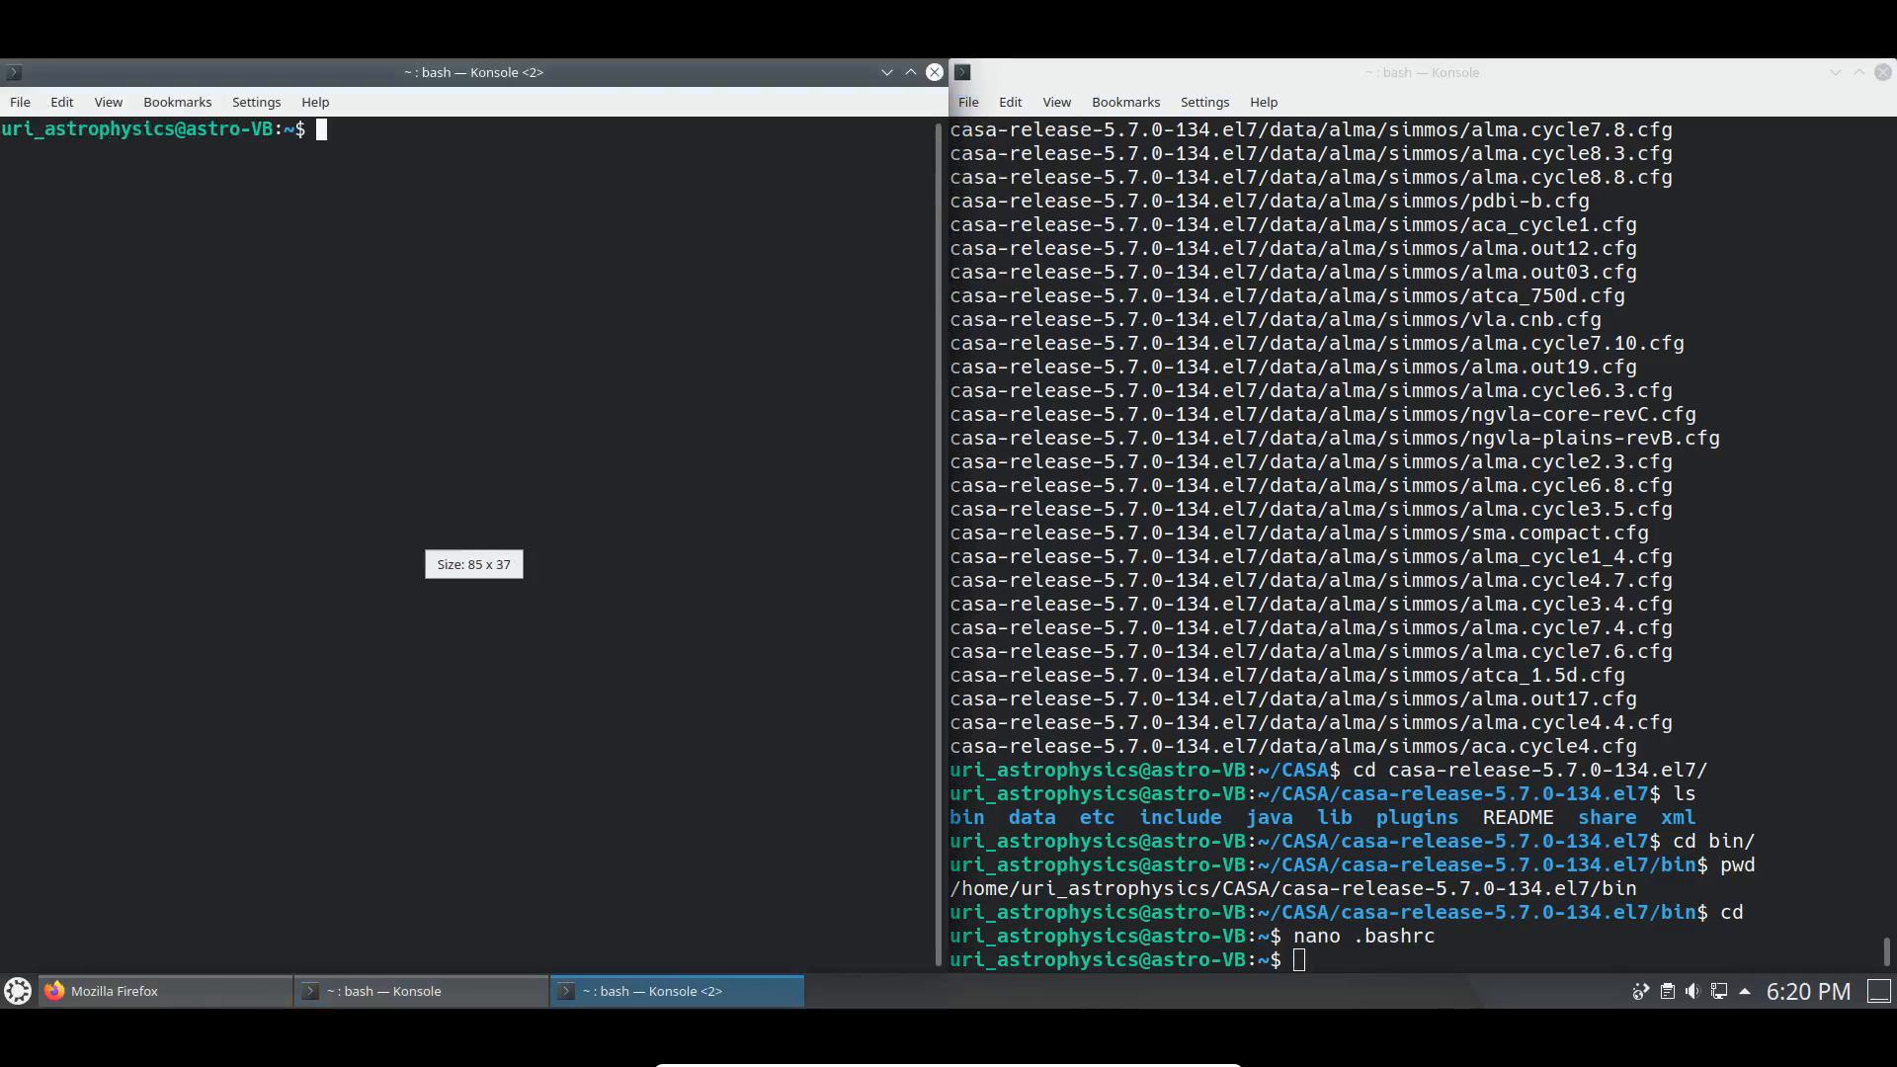
{"action": "type", "text": "casa"}
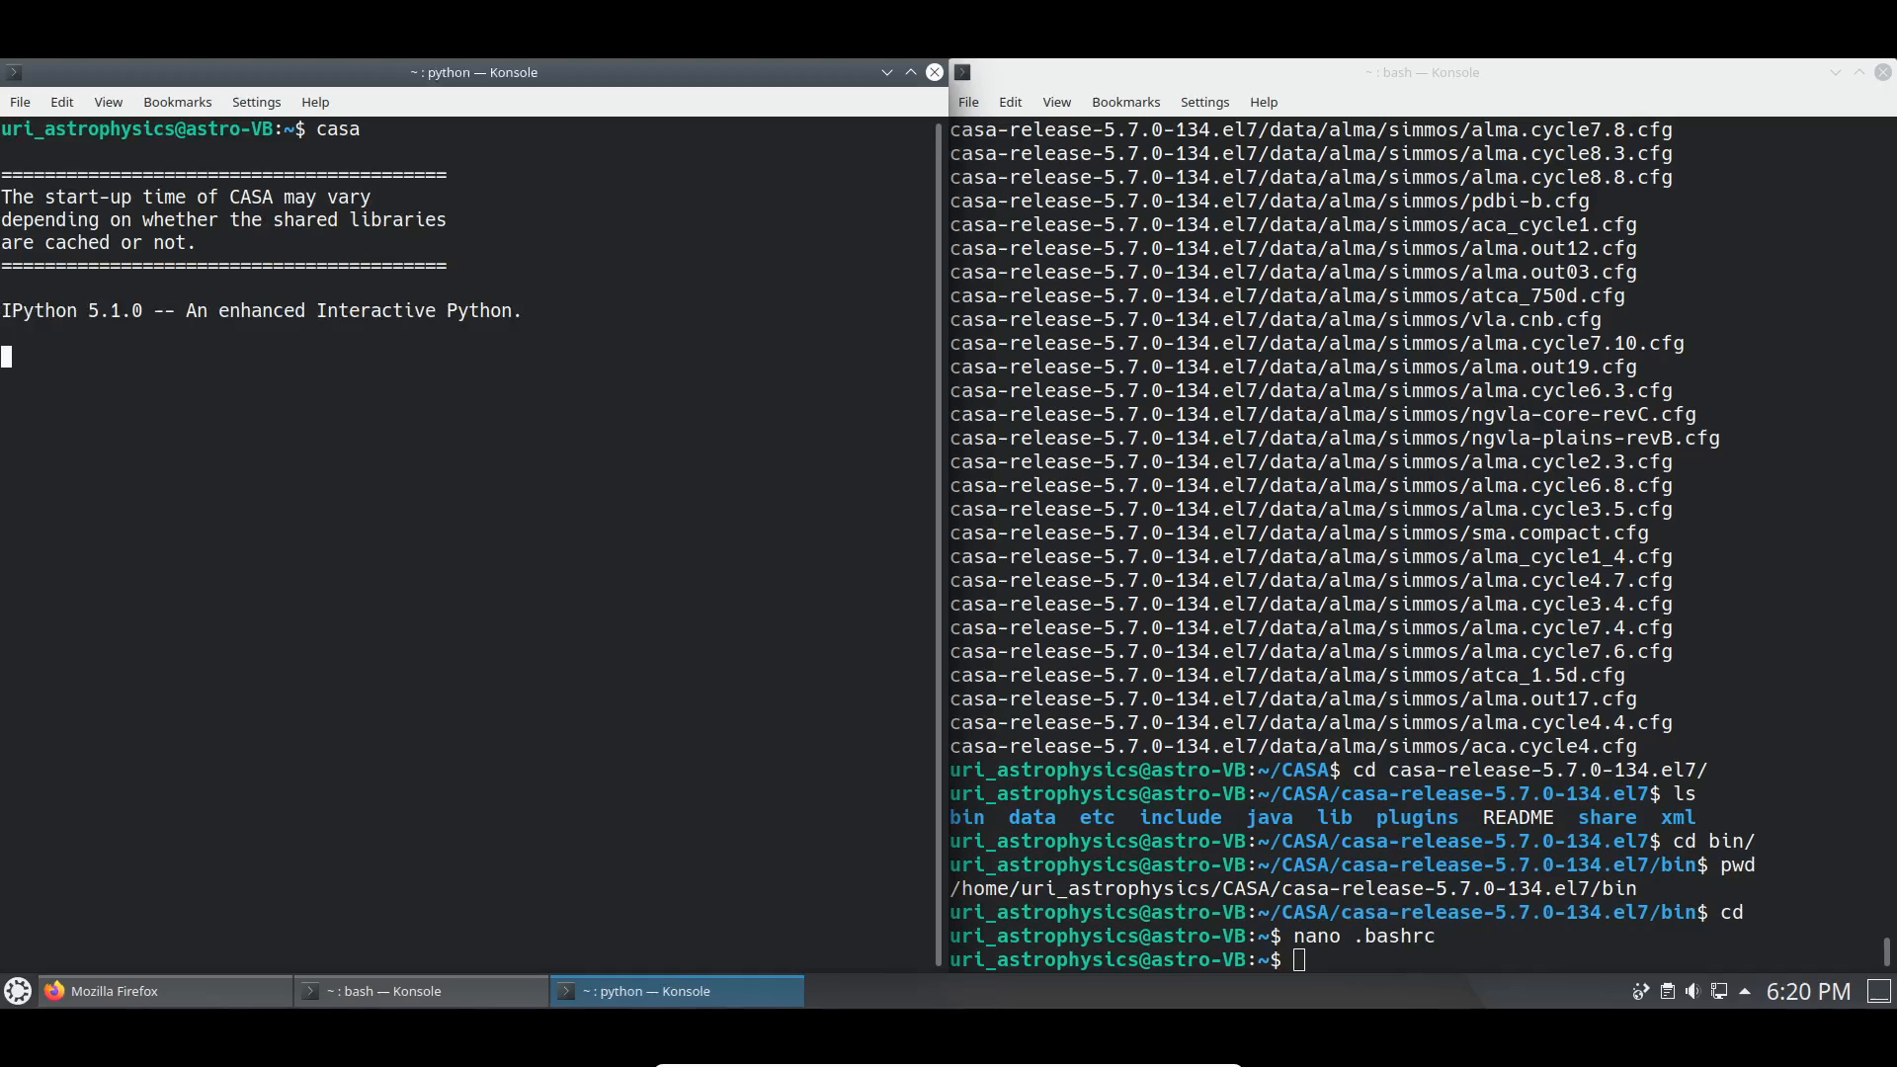